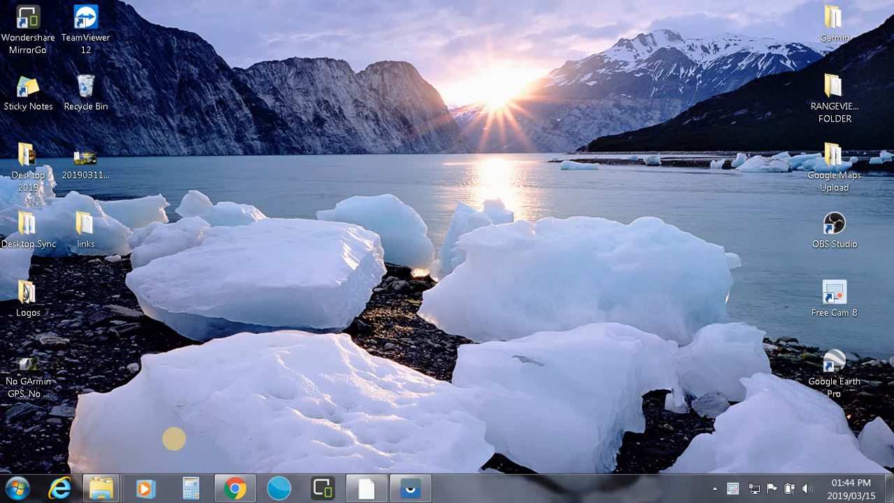
mouse_move(335, 393)
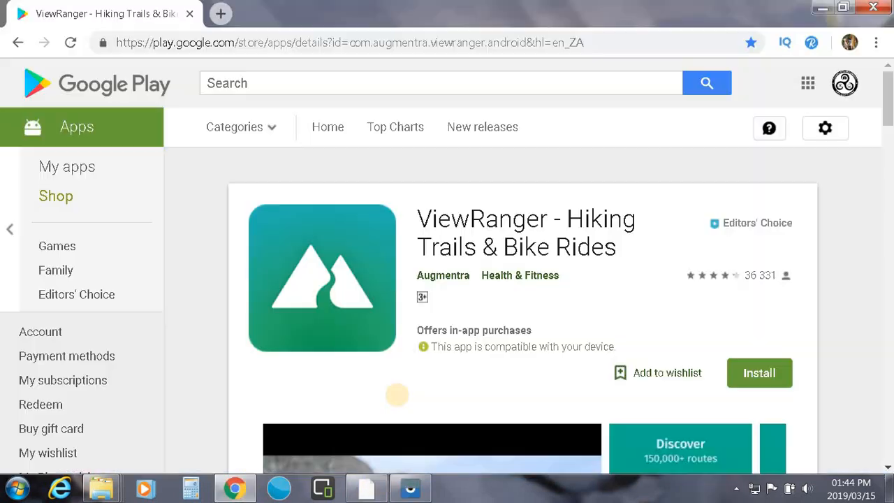
mouse_move(436, 406)
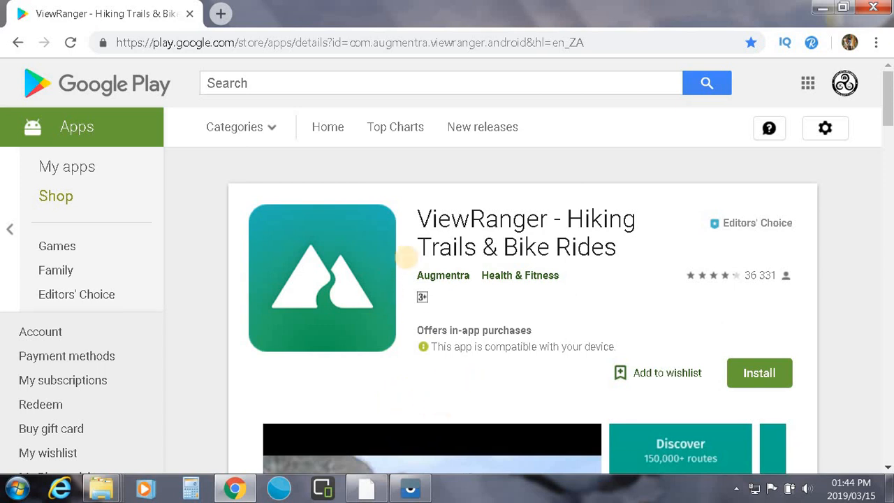
mouse_move(497, 274)
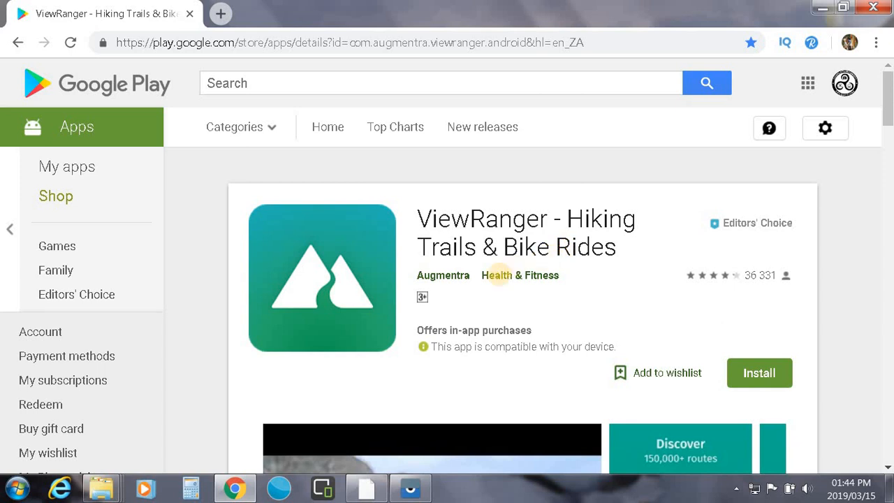
mouse_move(587, 273)
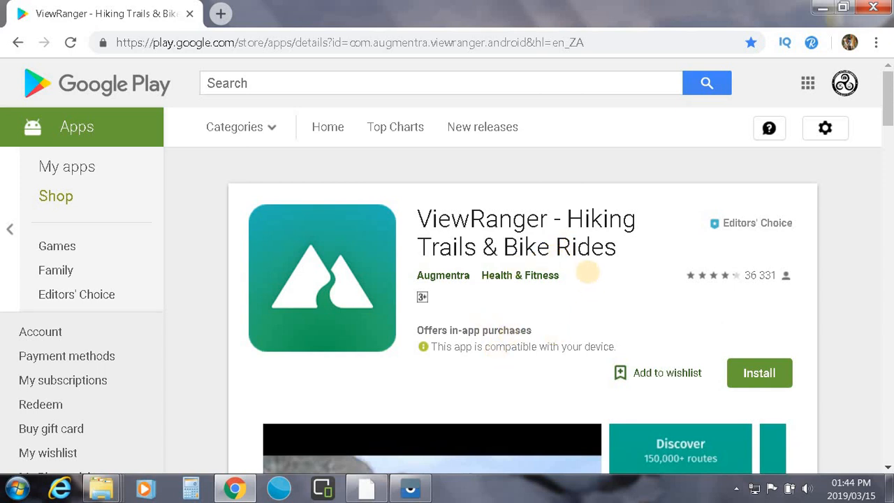
mouse_move(509, 347)
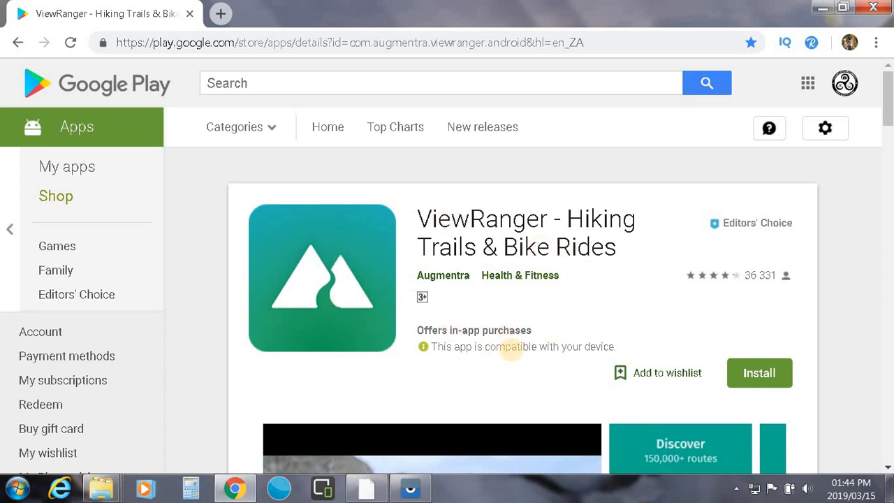
mouse_move(611, 342)
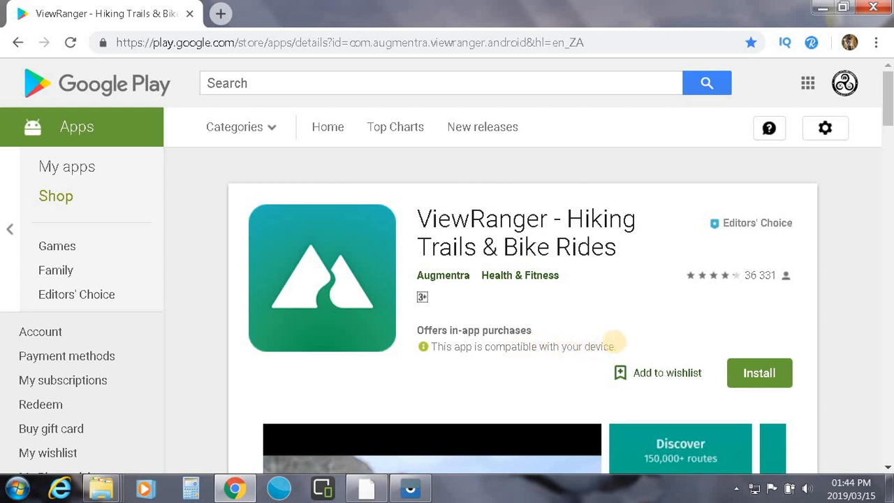
mouse_move(615, 352)
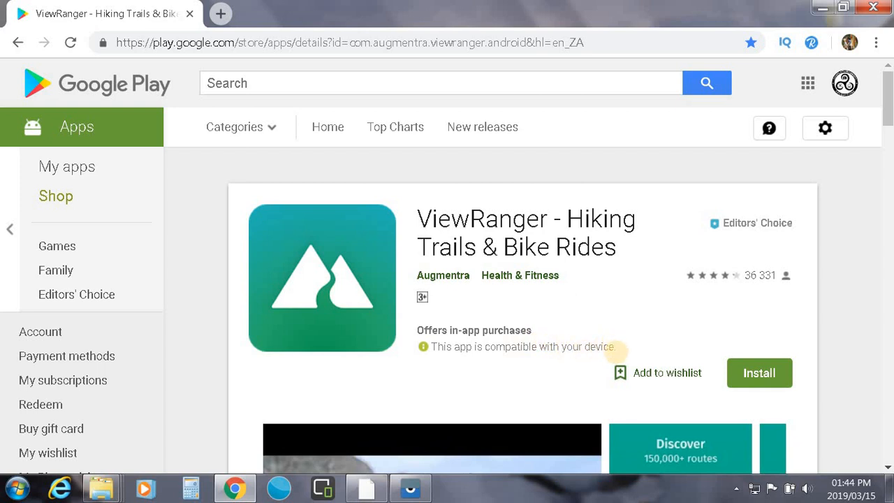
mouse_move(527, 372)
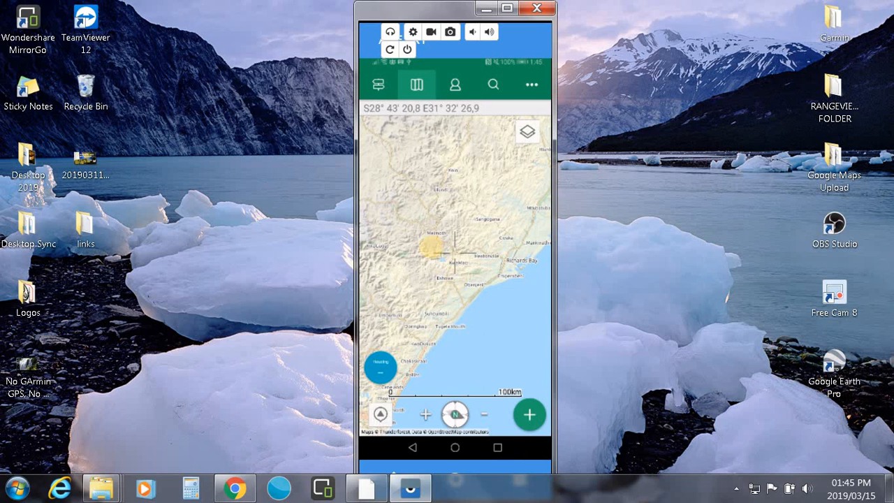
Browse nearby routes, then review your account's empty Tracks, Routes and Profile tabs.
left_click(378, 84)
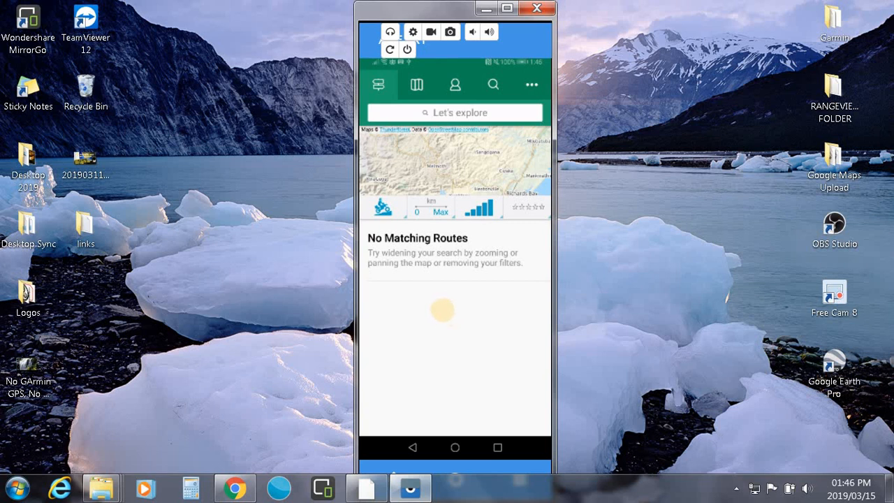
left_click(416, 84)
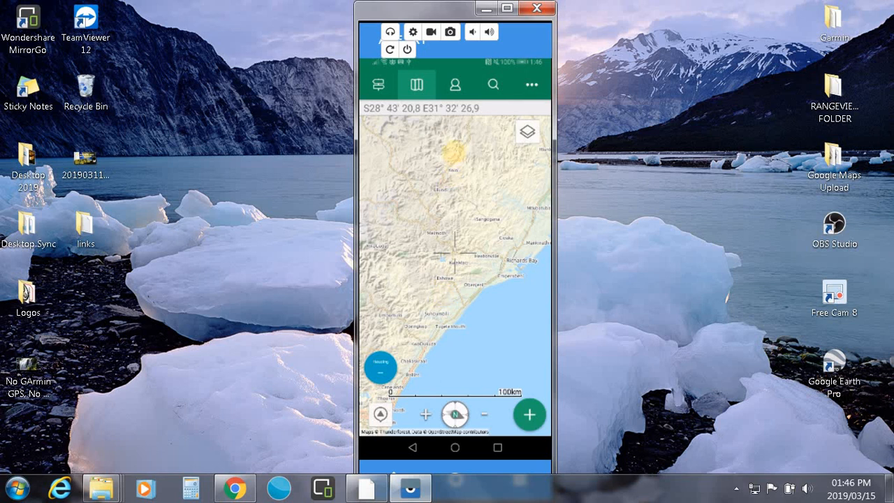
left_click(455, 84)
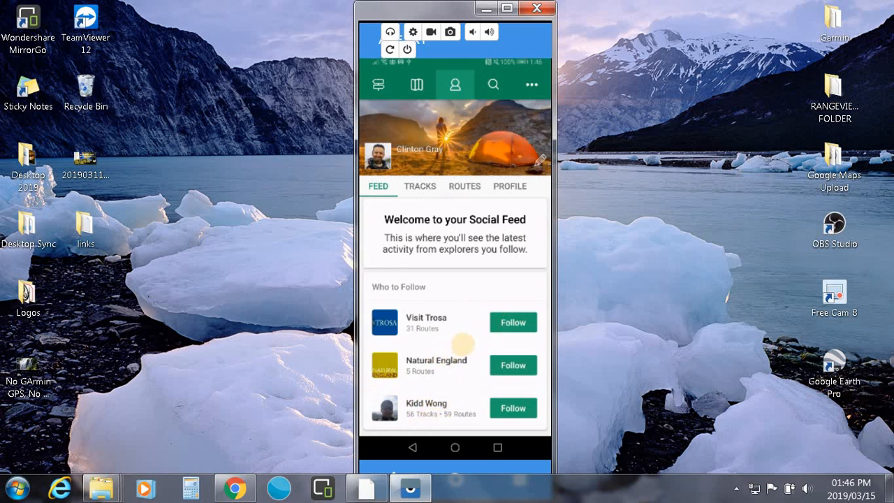
left_click(419, 185)
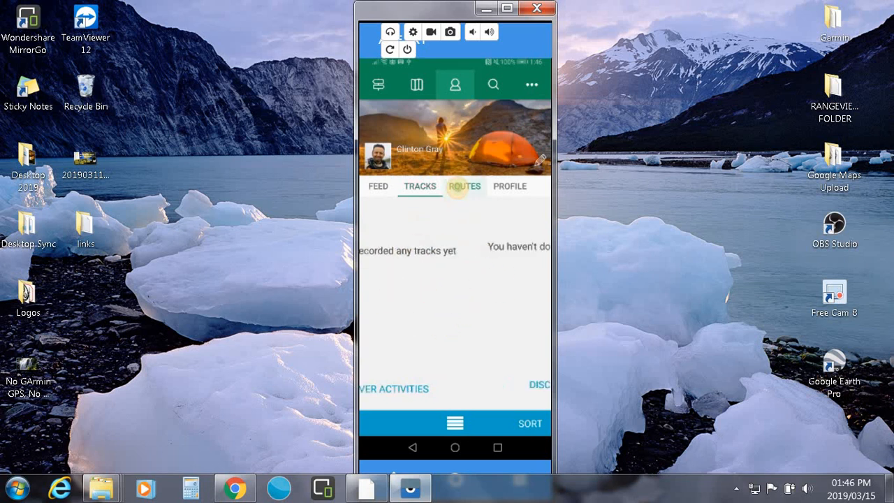
left_click(463, 186)
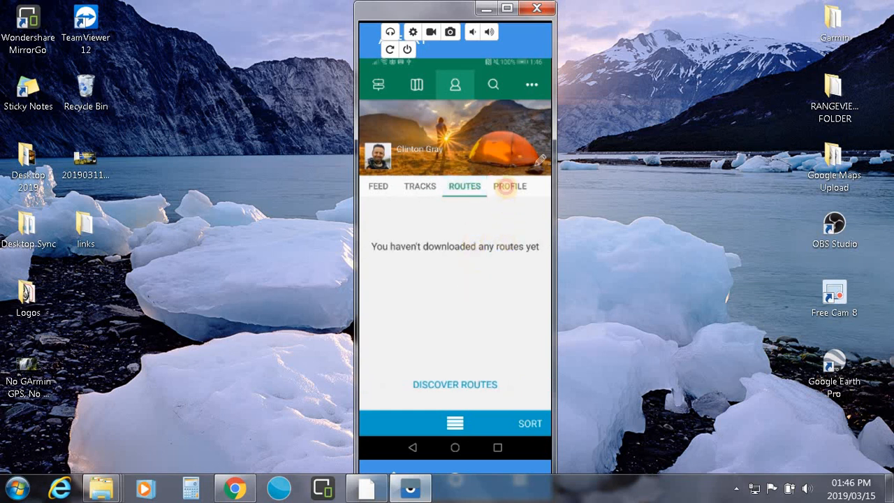
left_click(510, 186)
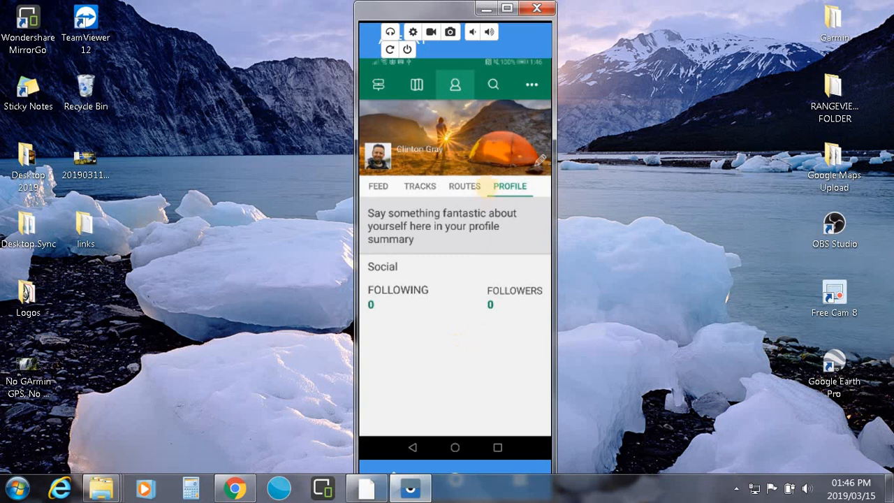
left_click(493, 84)
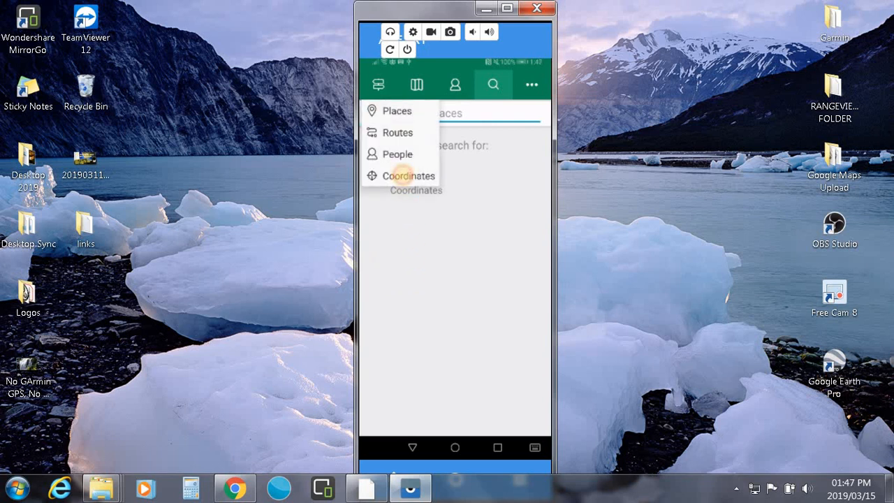
Search by Coordinates to see the current position, return to the map, and open More.
left_click(408, 175)
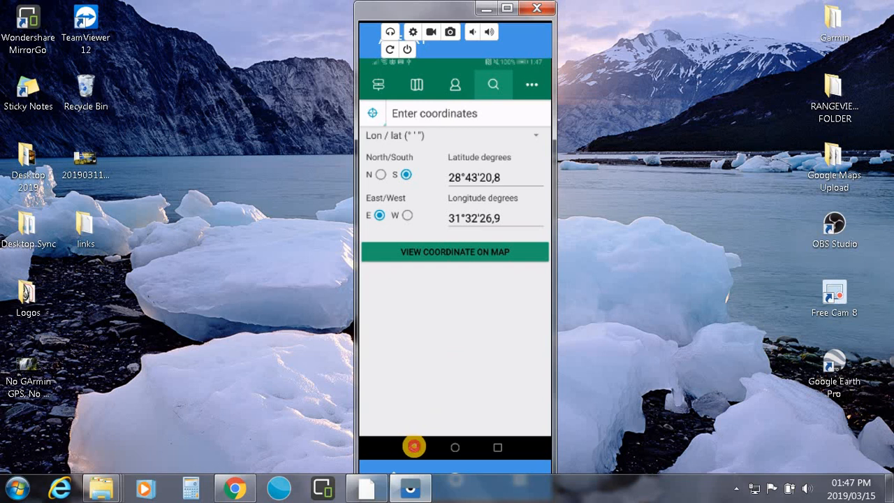
left_click(454, 251)
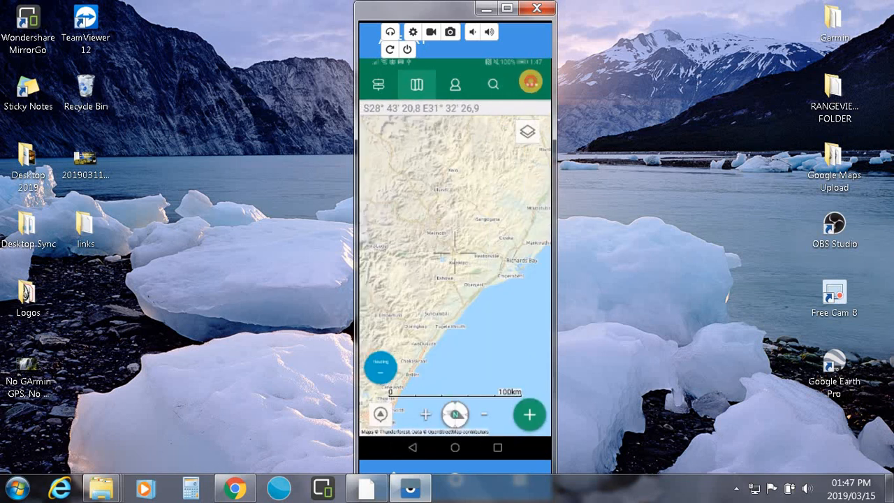
left_click(530, 84)
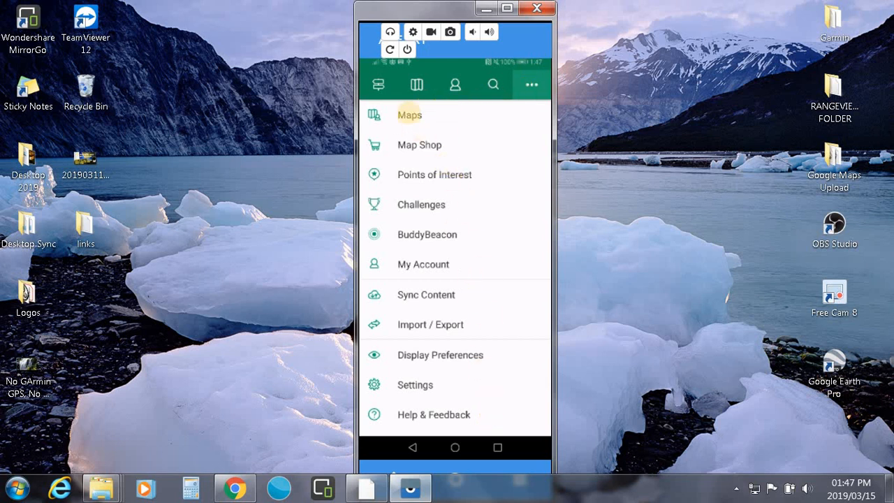
left_click(410, 114)
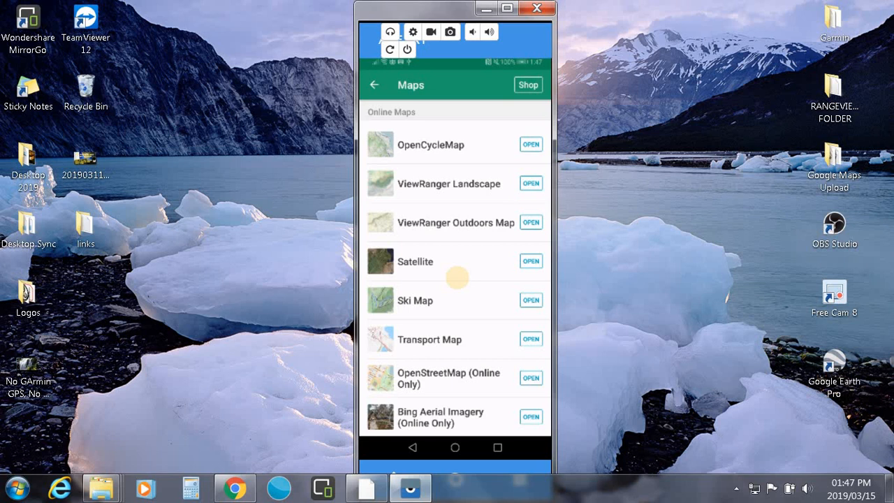
mouse_move(398, 349)
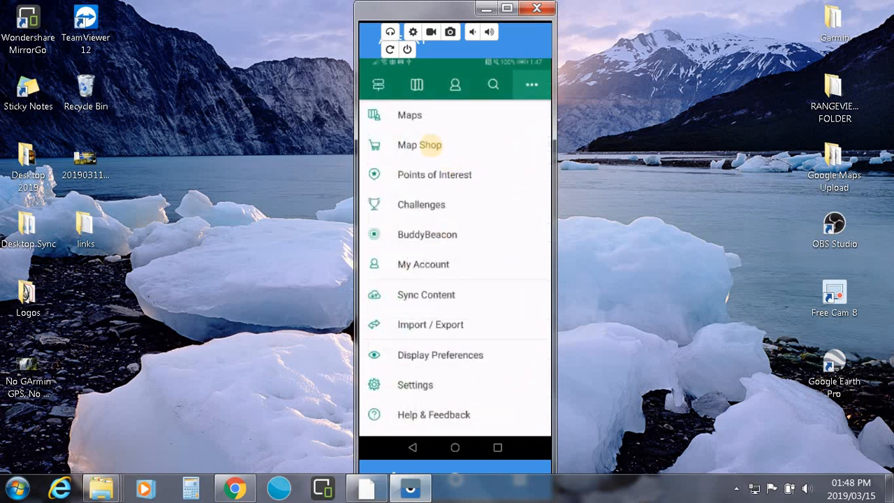
mouse_move(434, 174)
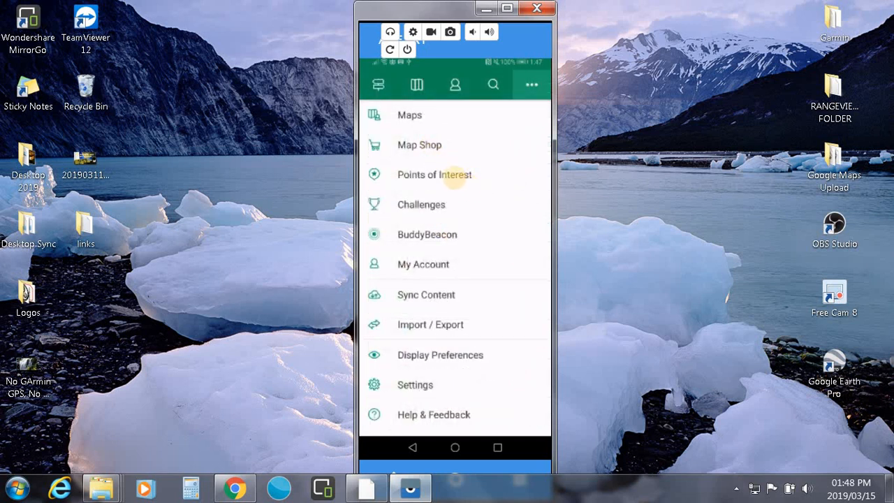
Run Sync Content from the More menu until the Completed synchronize message appears.
left_click(434, 175)
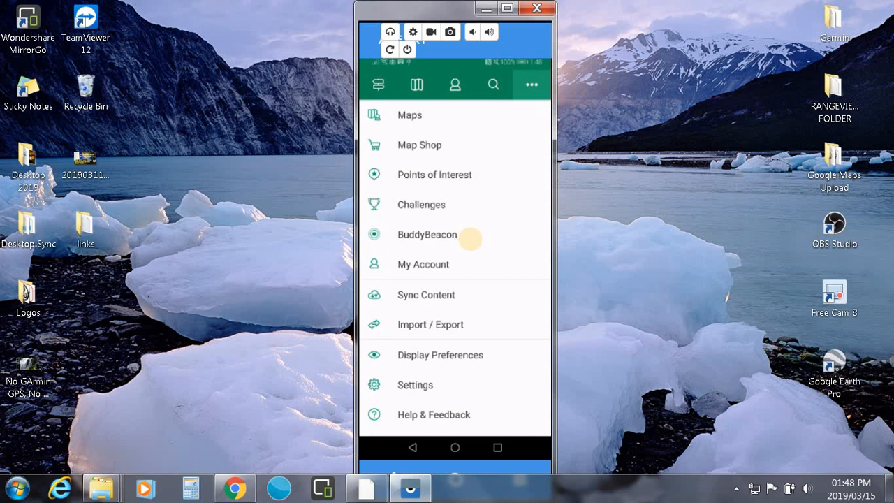
left_click(426, 233)
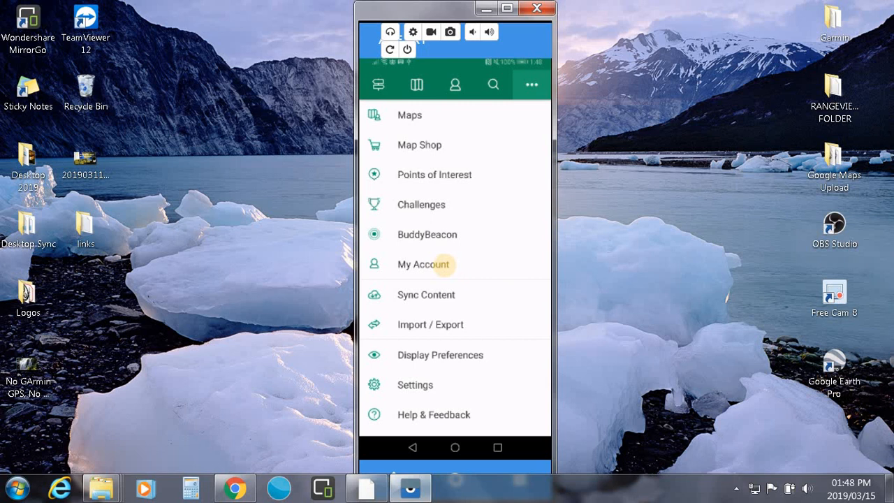
mouse_move(442, 294)
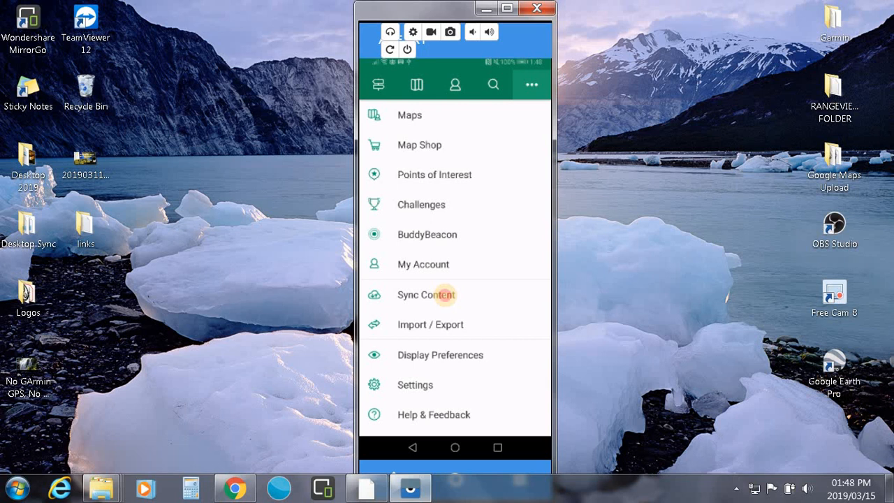
left_click(426, 294)
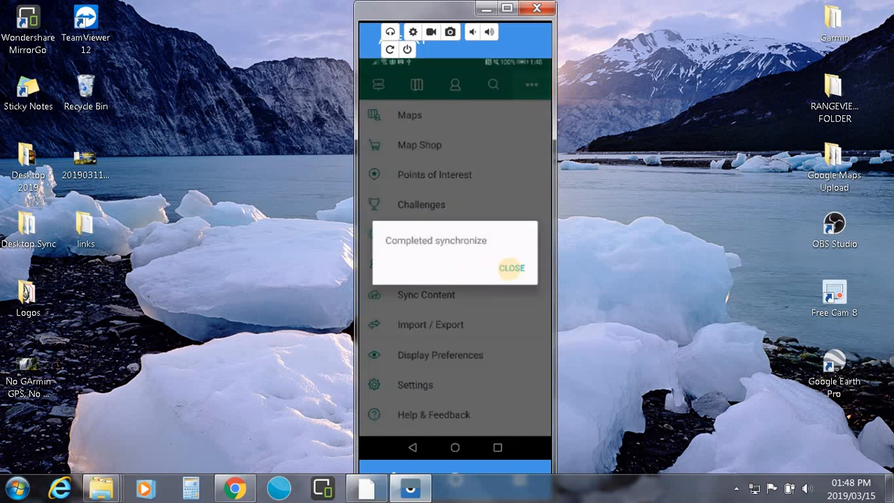
left_click(511, 267)
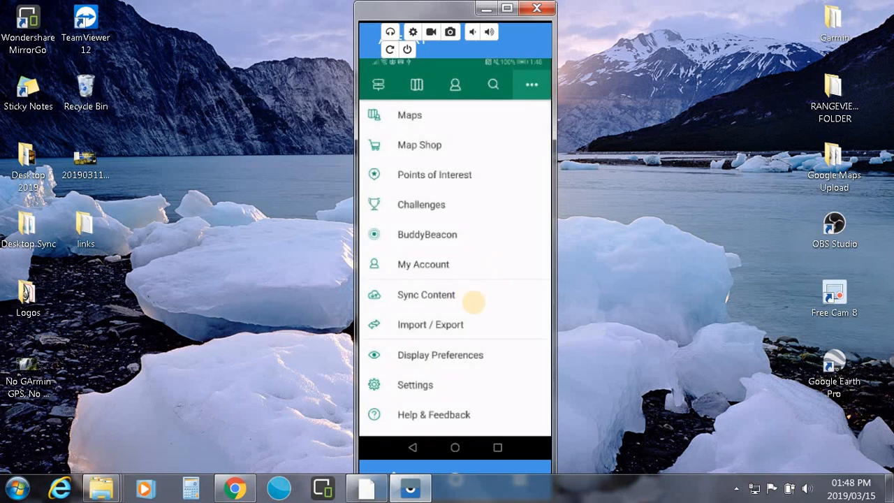
mouse_move(442, 324)
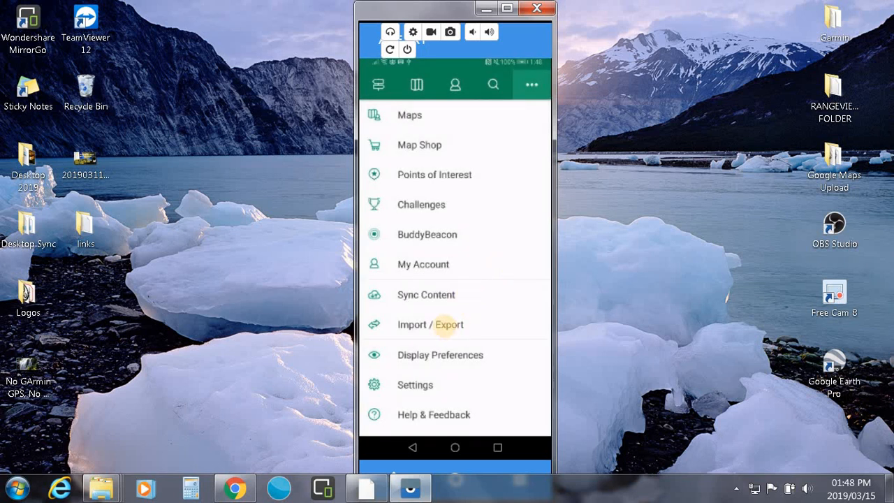
left_click(430, 323)
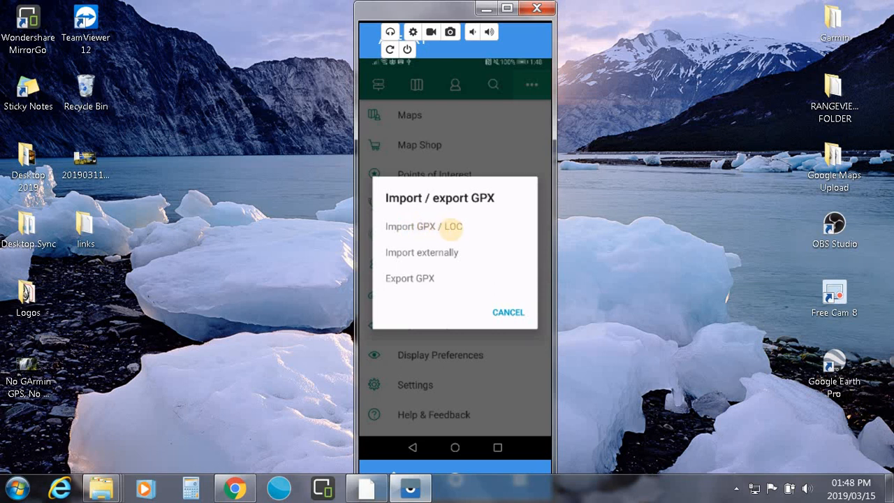
left_click(509, 312)
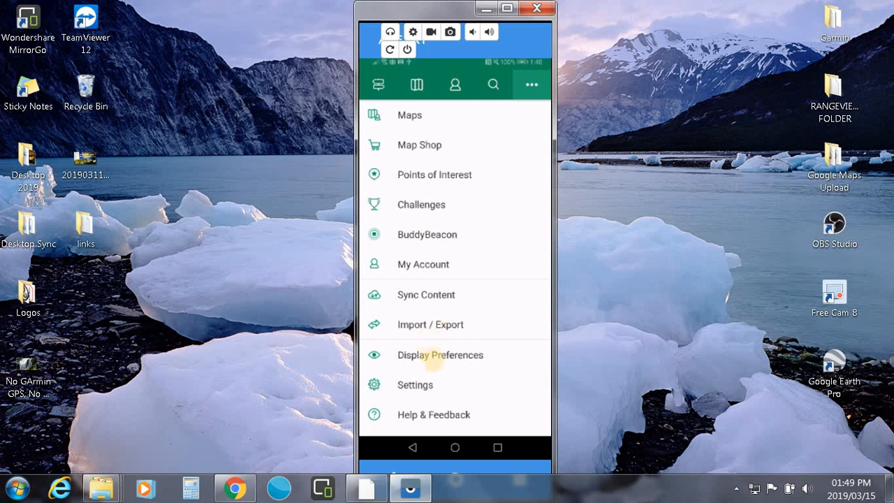
Go from Display Preferences into Settings and browse the Display settings page.
left_click(440, 354)
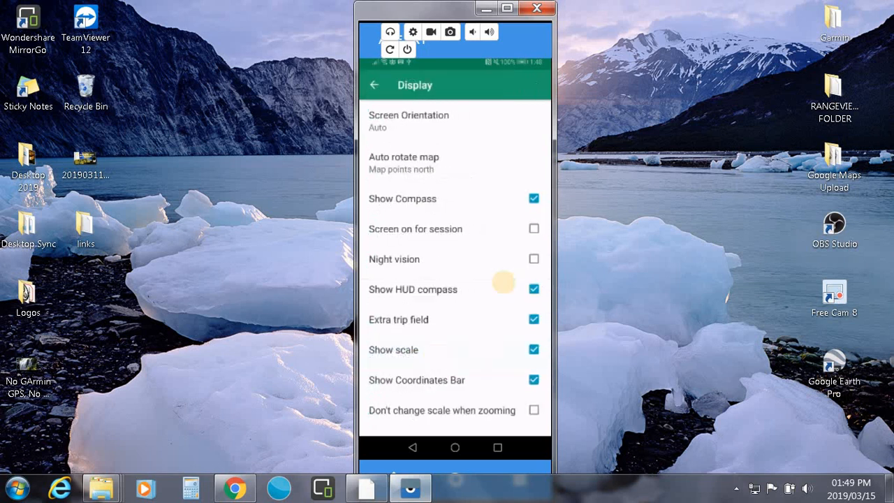
mouse_move(478, 203)
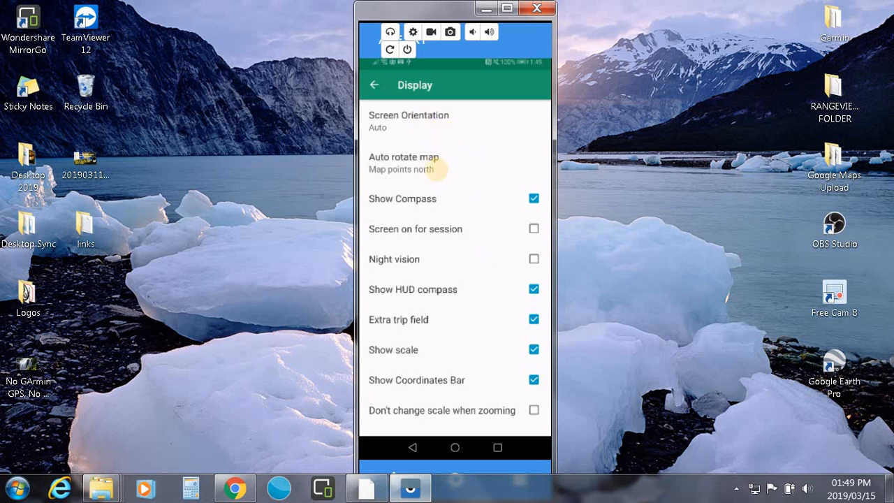
mouse_move(498, 247)
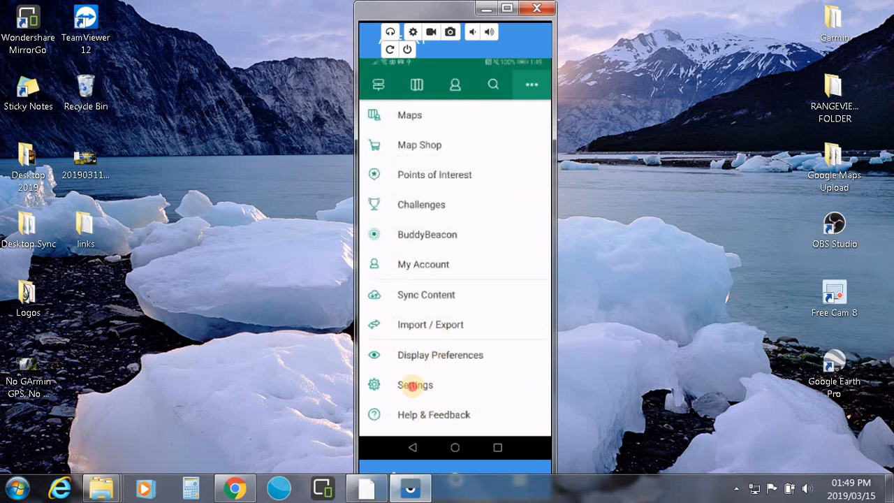
left_click(415, 385)
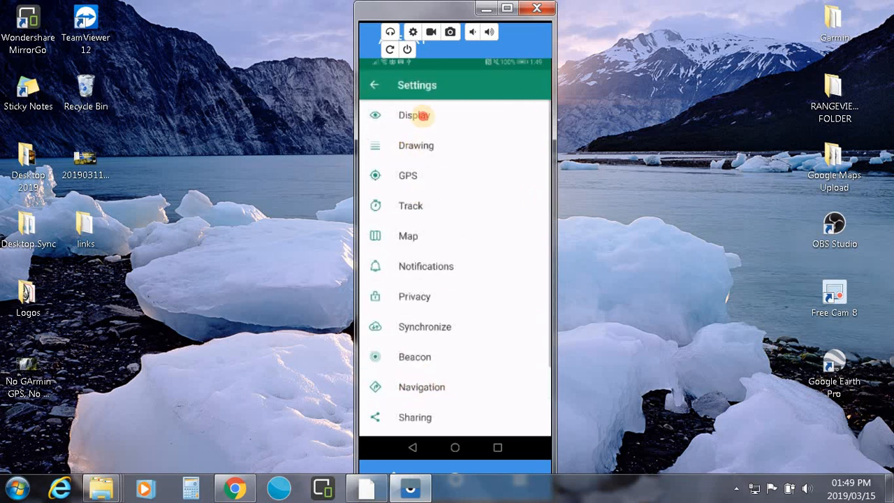
left_click(414, 115)
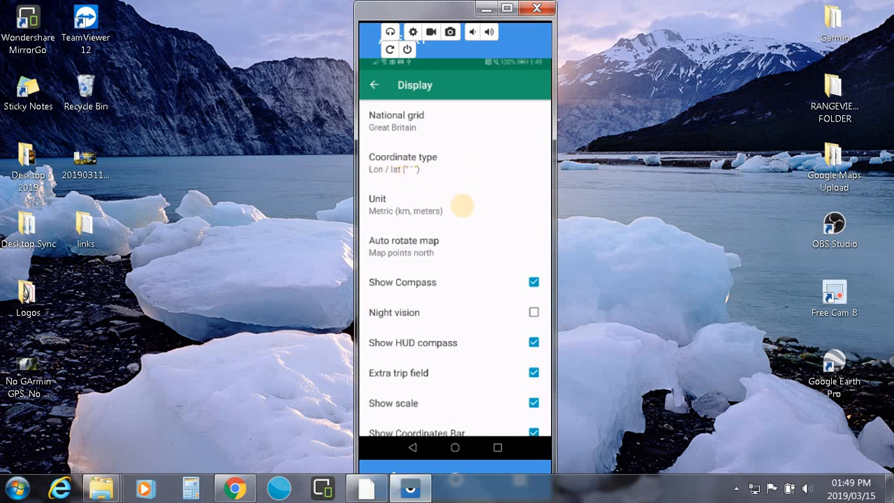
scroll("down", 3)
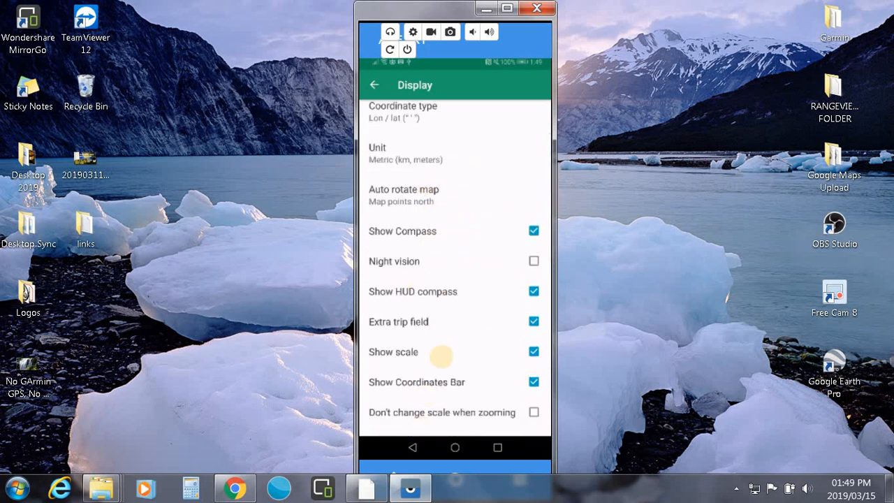
left_click(375, 84)
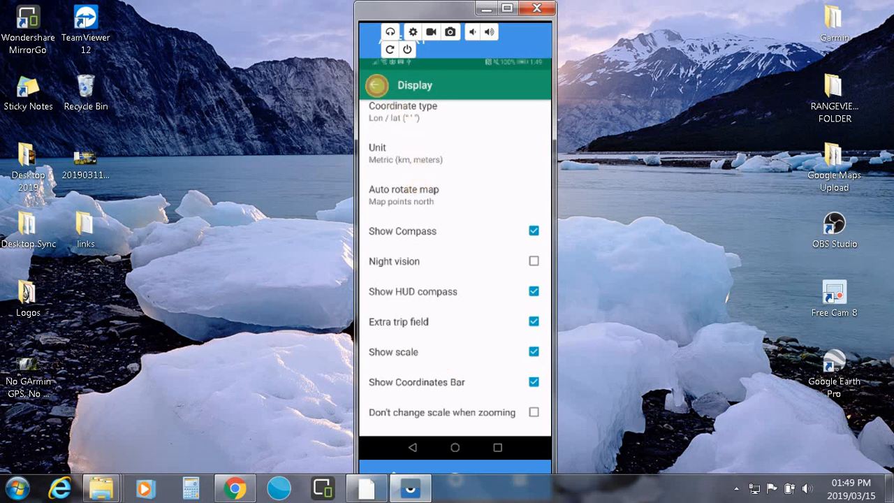
left_click(375, 85)
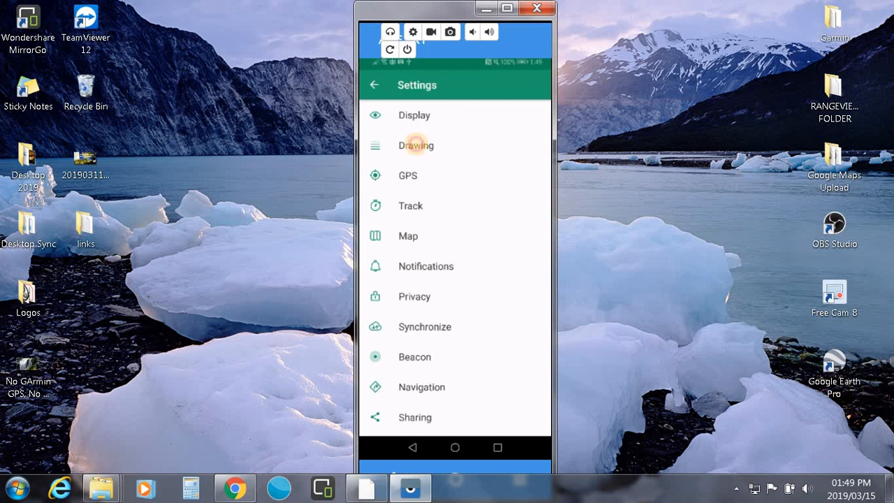
Review the Drawing, GPS and Track settings pages, returning to the overview after each.
left_click(416, 145)
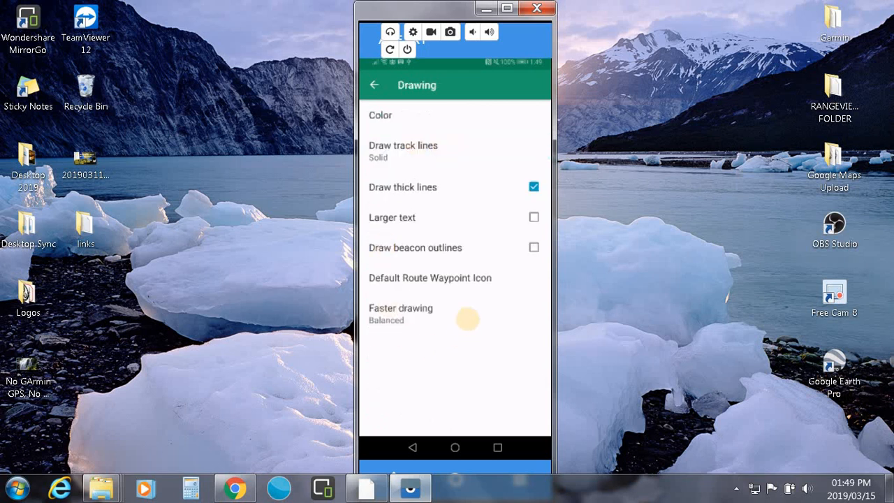
left_click(374, 85)
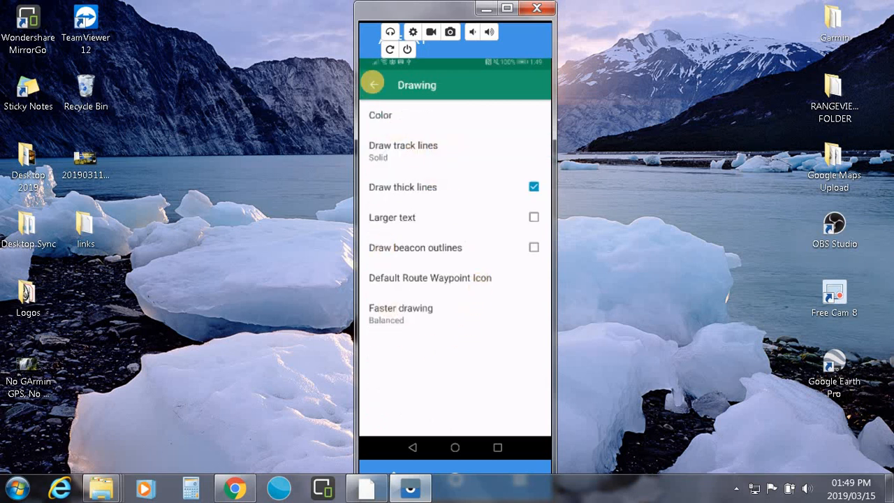
left_click(373, 84)
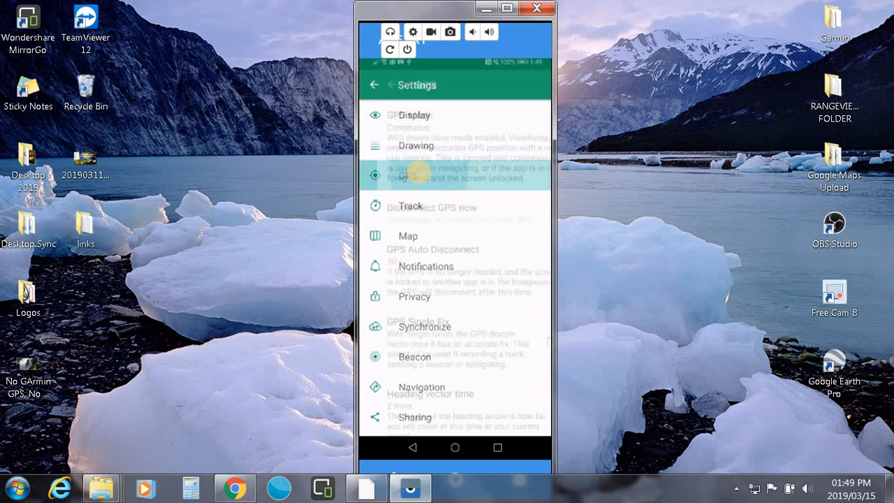
left_click(401, 173)
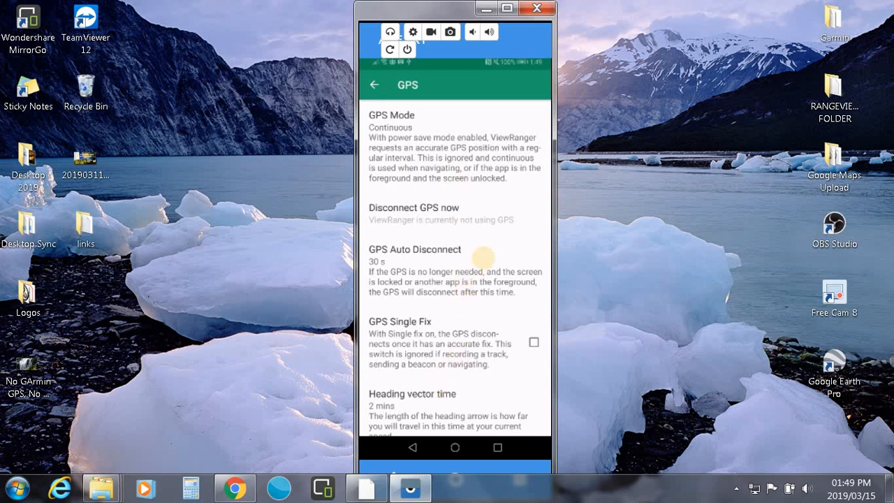
left_click(375, 85)
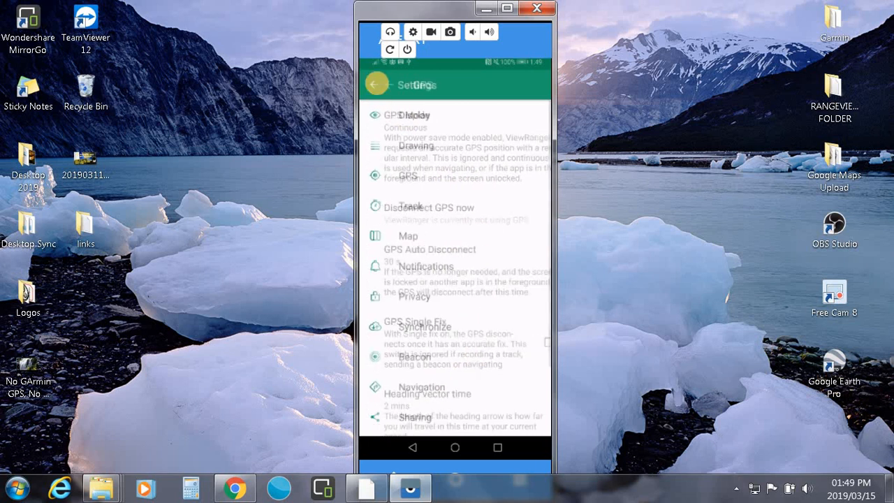
left_click(410, 206)
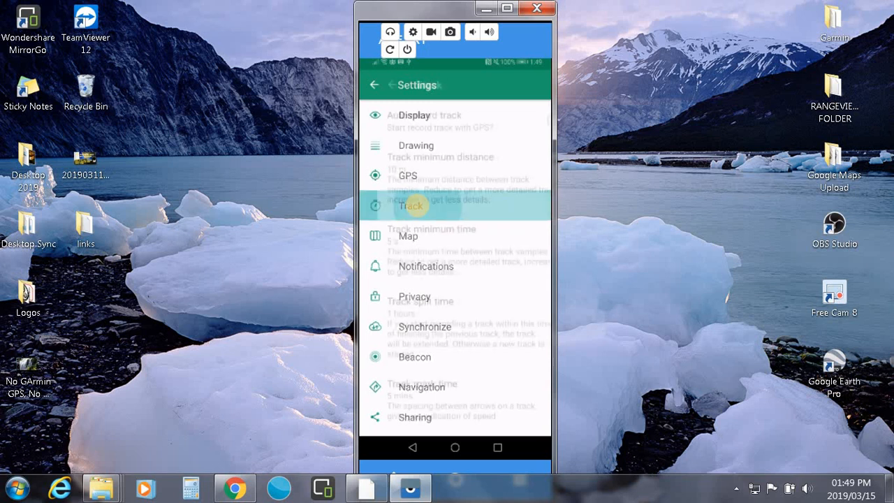
left_click(411, 205)
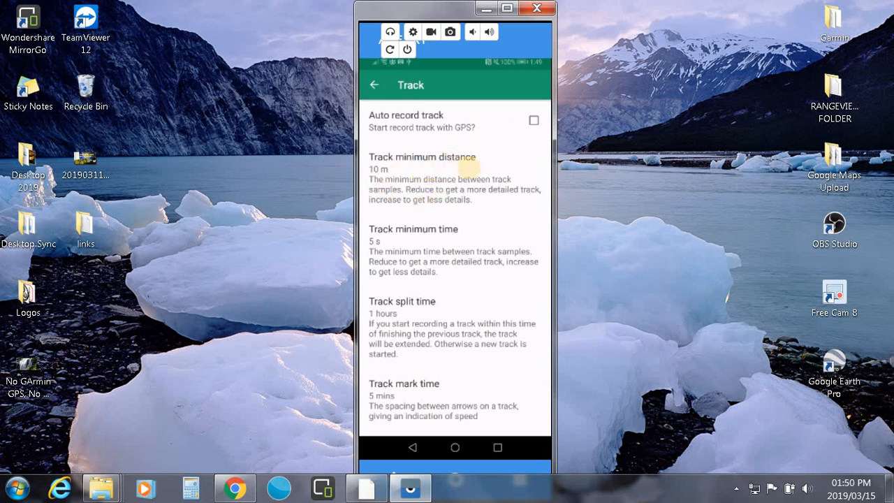
mouse_move(482, 203)
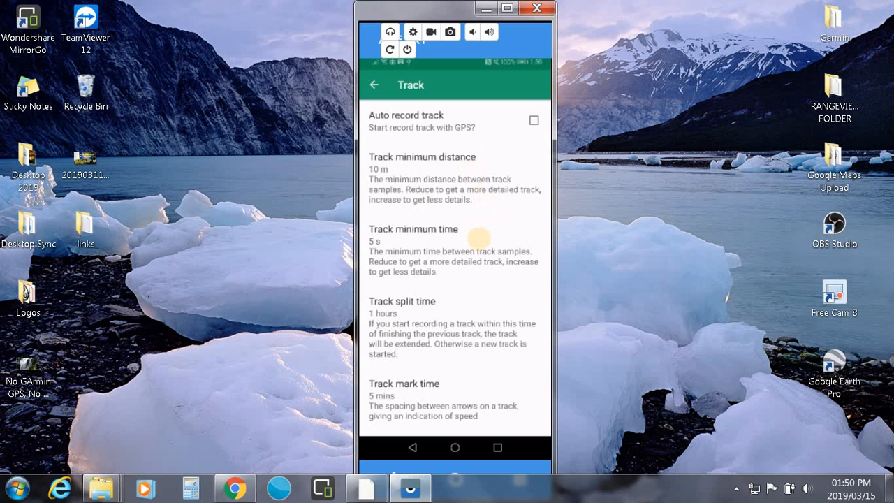
mouse_move(447, 390)
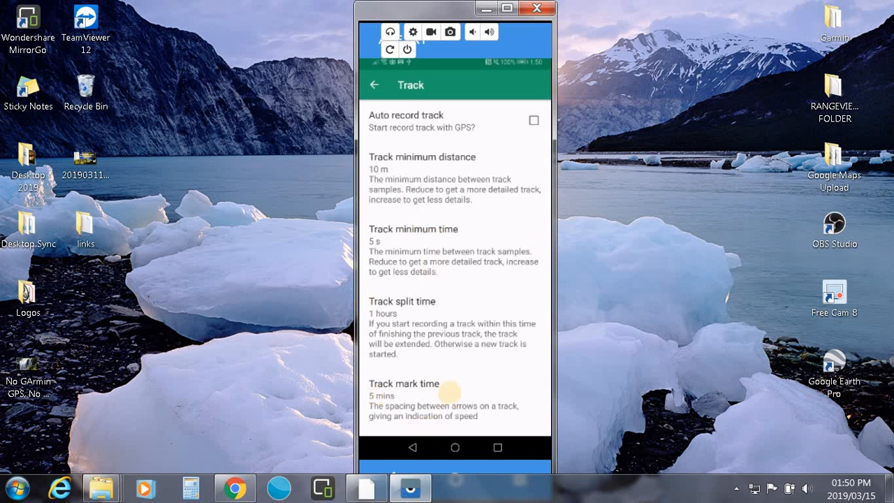
mouse_move(477, 279)
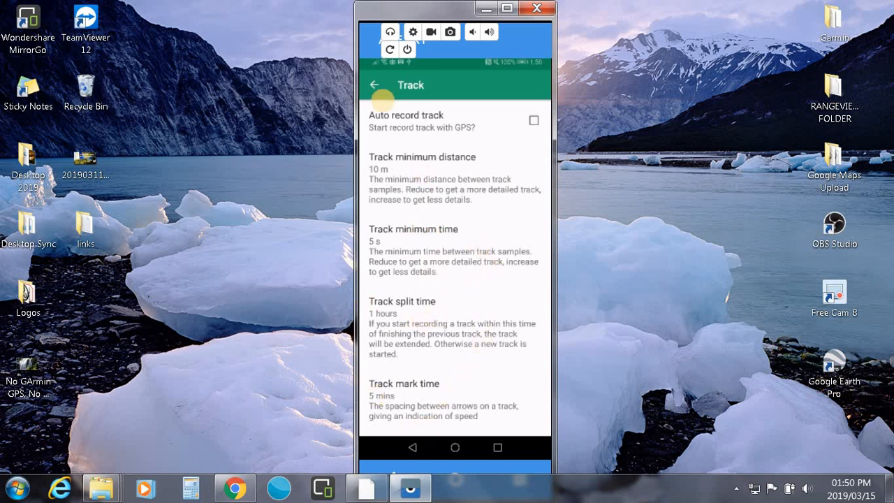
left_click(374, 85)
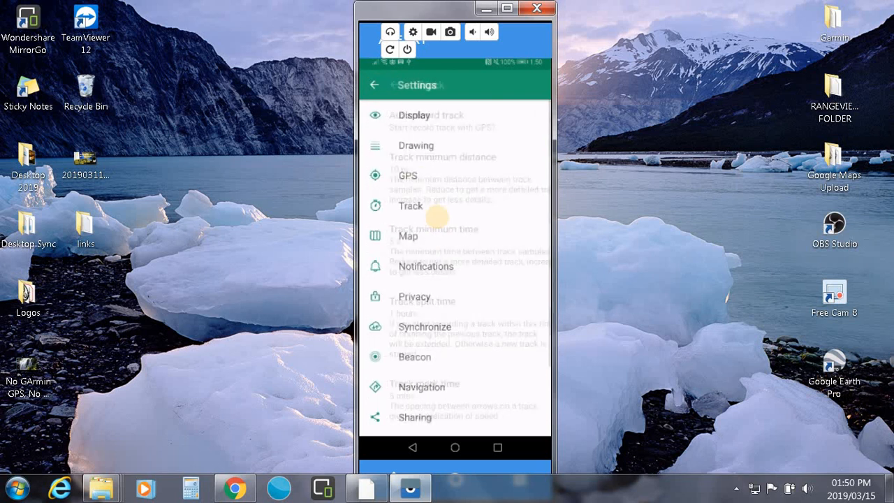
left_click(407, 235)
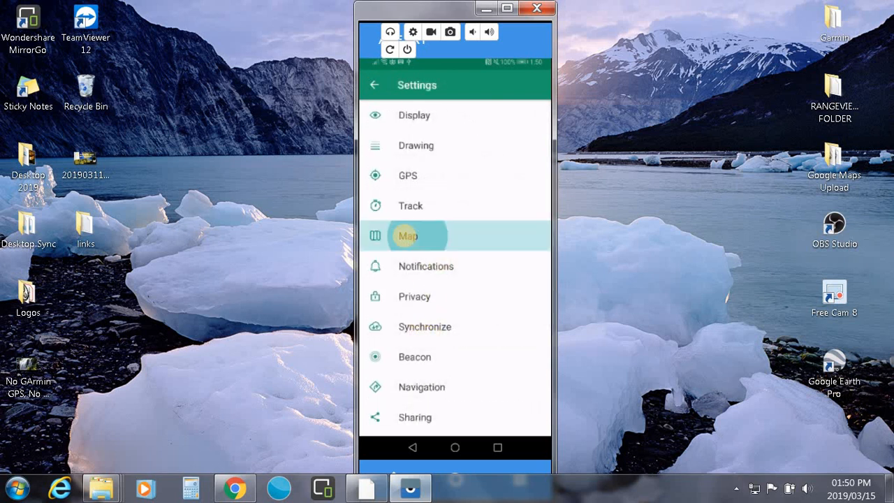
left_click(407, 236)
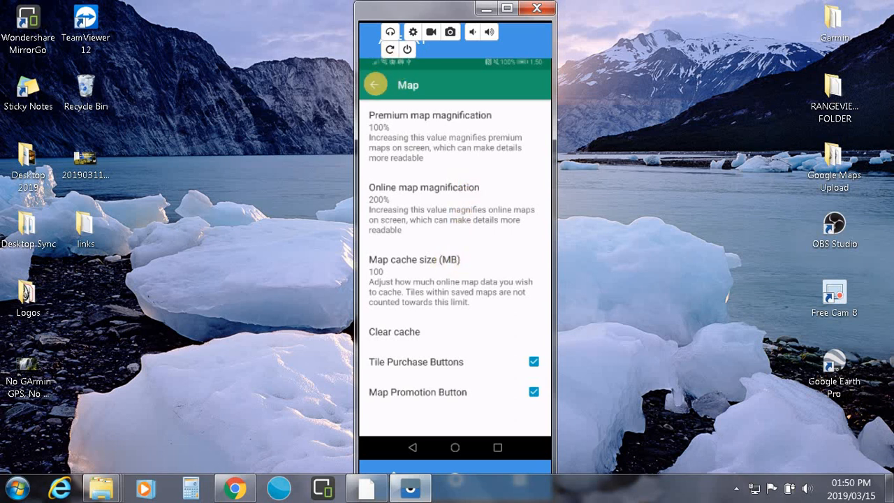
left_click(375, 84)
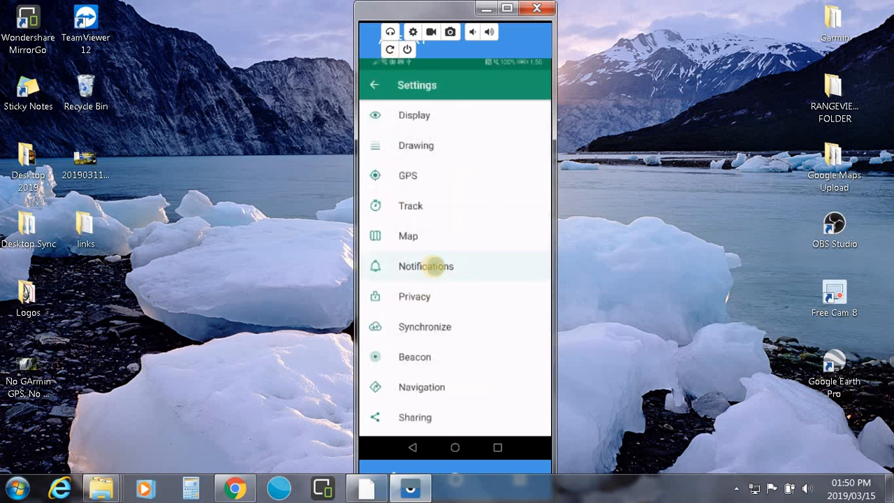
left_click(425, 266)
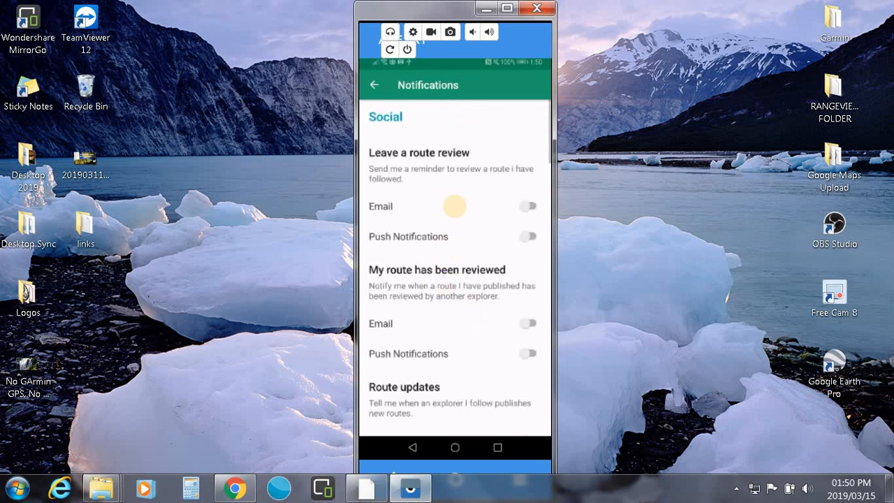
mouse_move(498, 198)
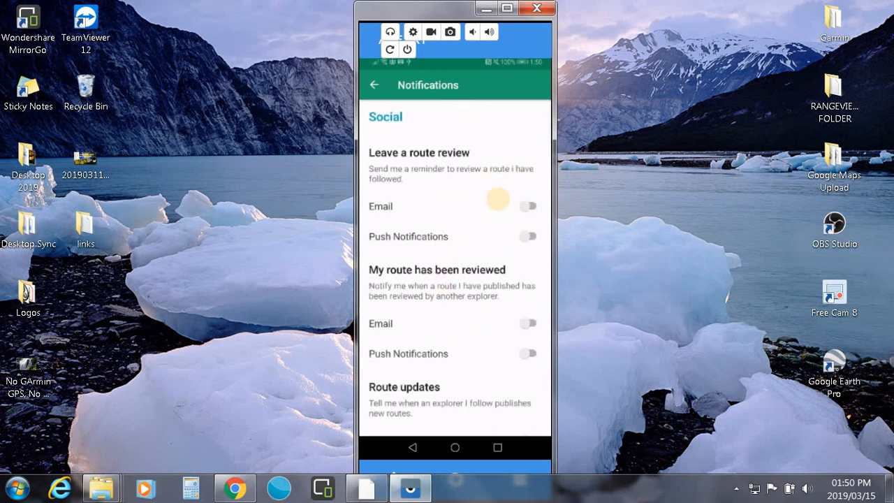
scroll("down", 3)
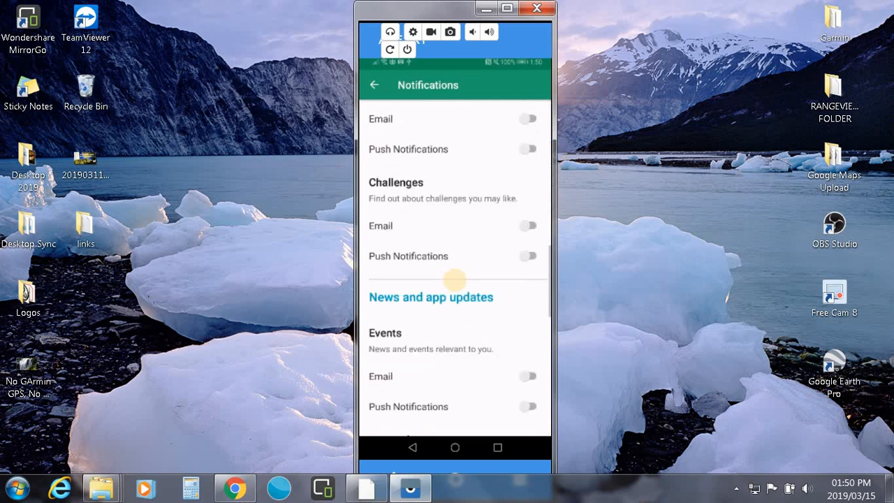
scroll("down", 3)
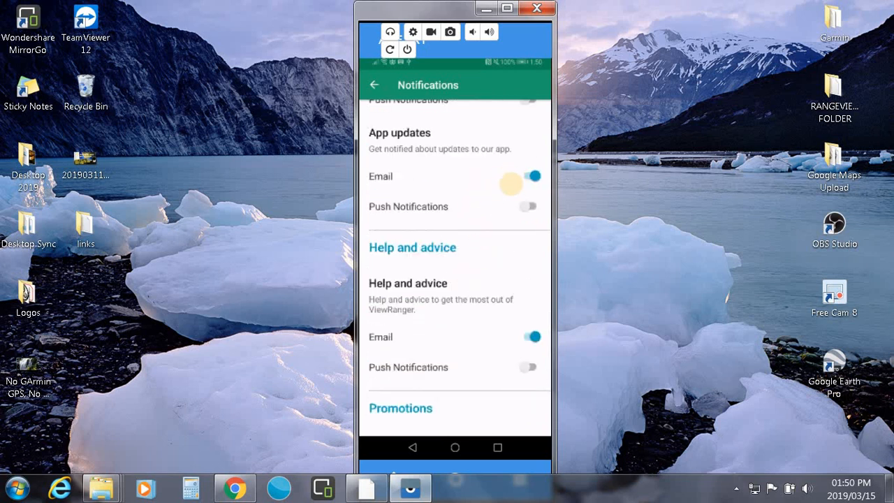
scroll("down", 3)
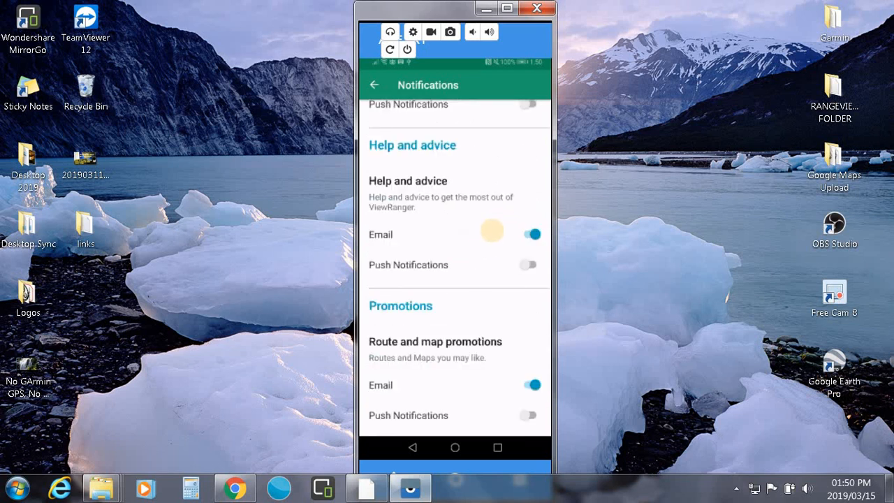
scroll("down", 3)
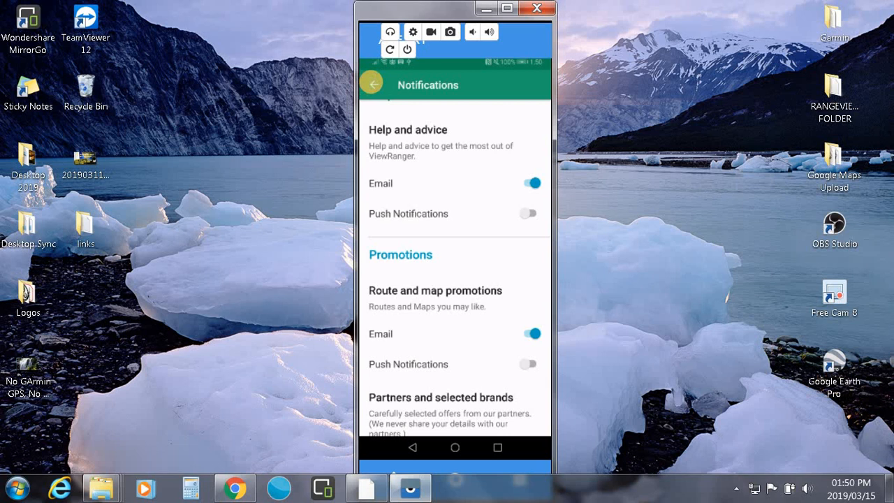
Review the Synchronize and Beacon settings pages, then scroll the main Settings list.
left_click(372, 84)
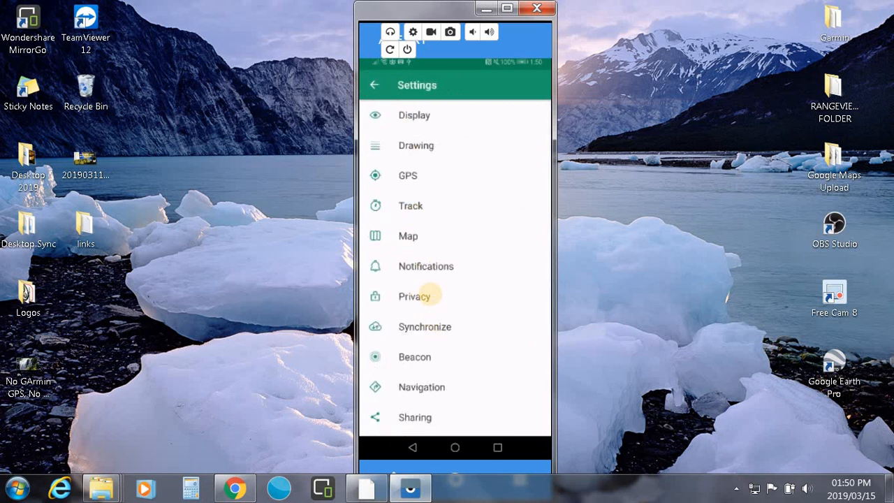
mouse_move(433, 326)
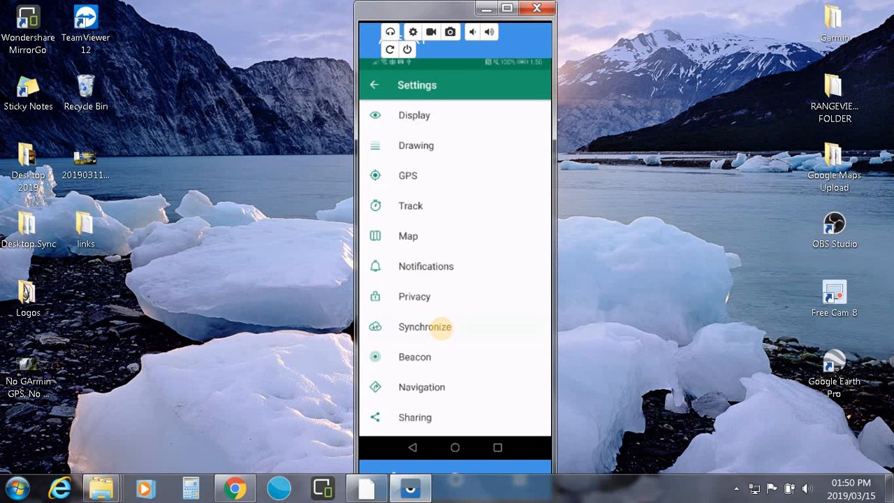
left_click(425, 327)
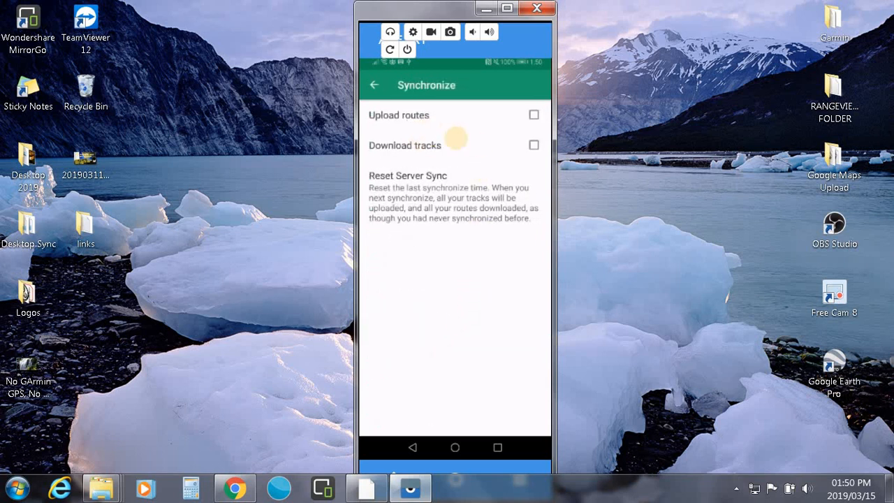
mouse_move(467, 126)
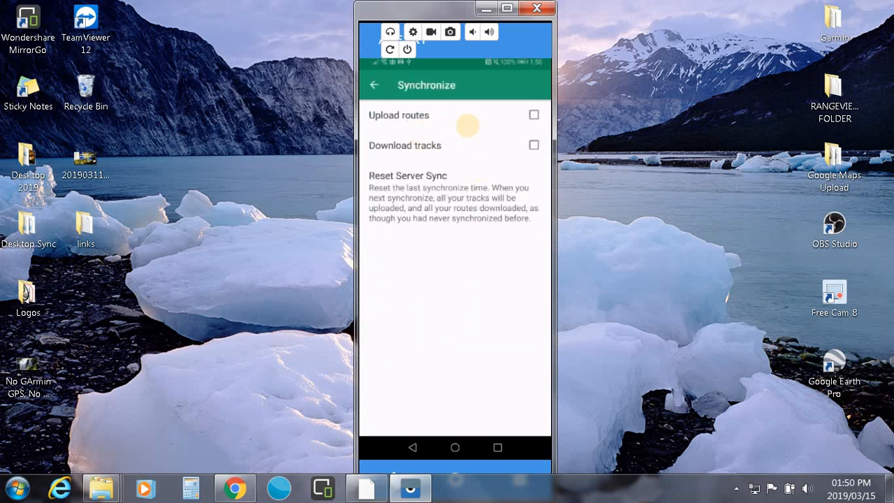
mouse_move(492, 122)
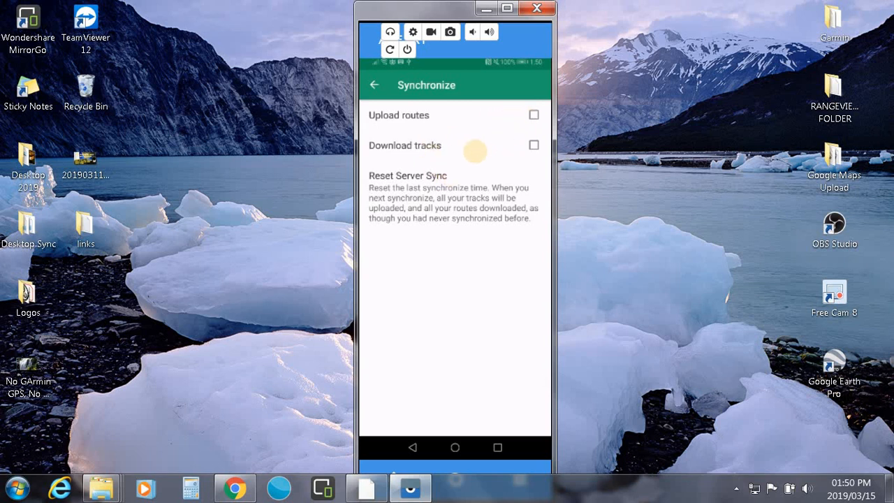
left_click(374, 84)
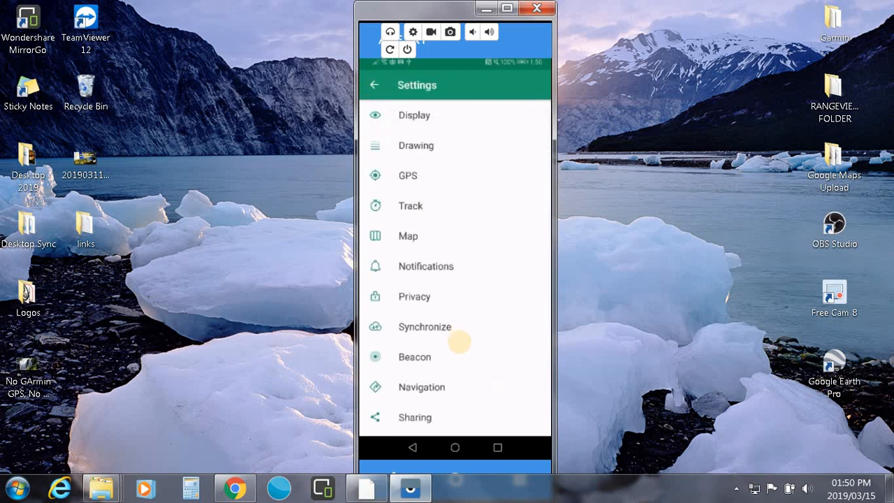
left_click(414, 356)
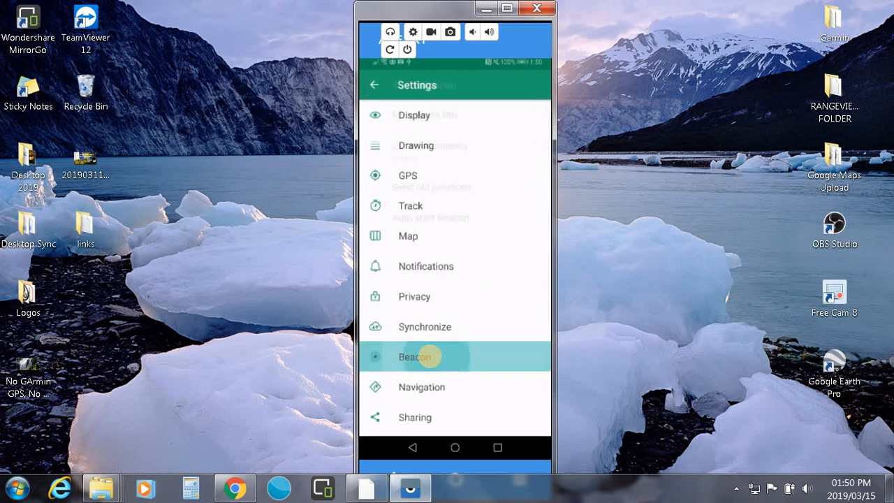
left_click(415, 356)
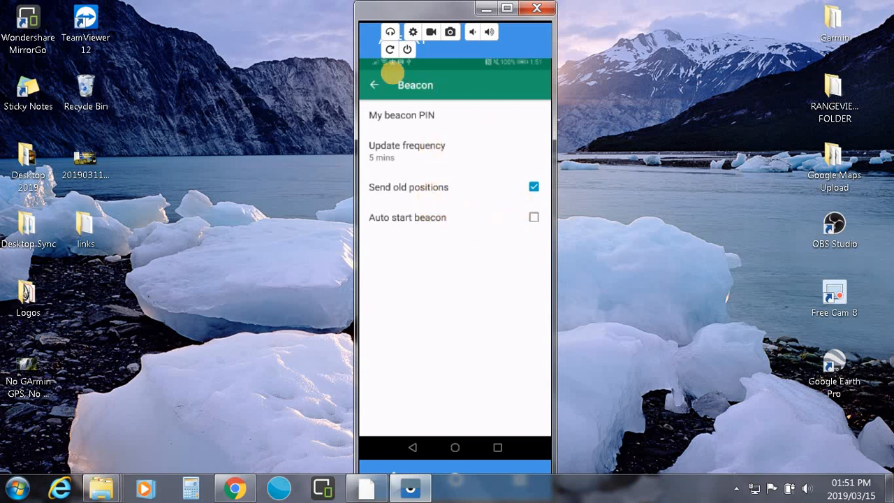
left_click(374, 85)
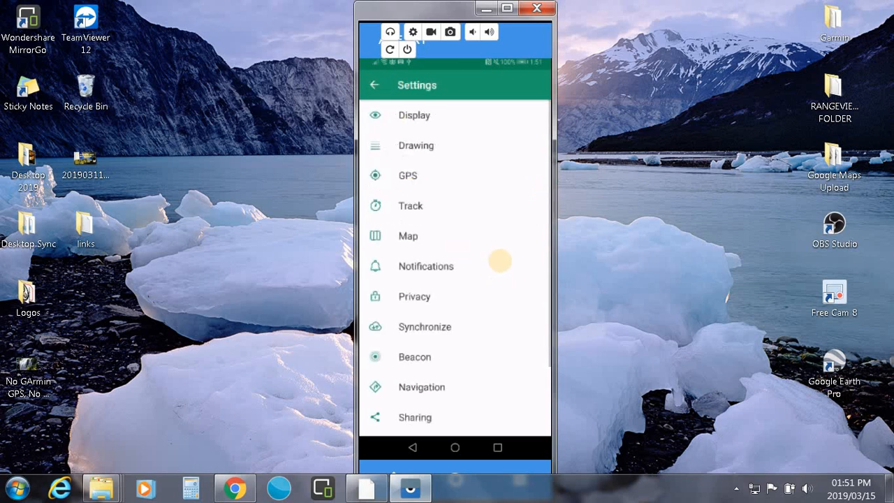
scroll("down", 3)
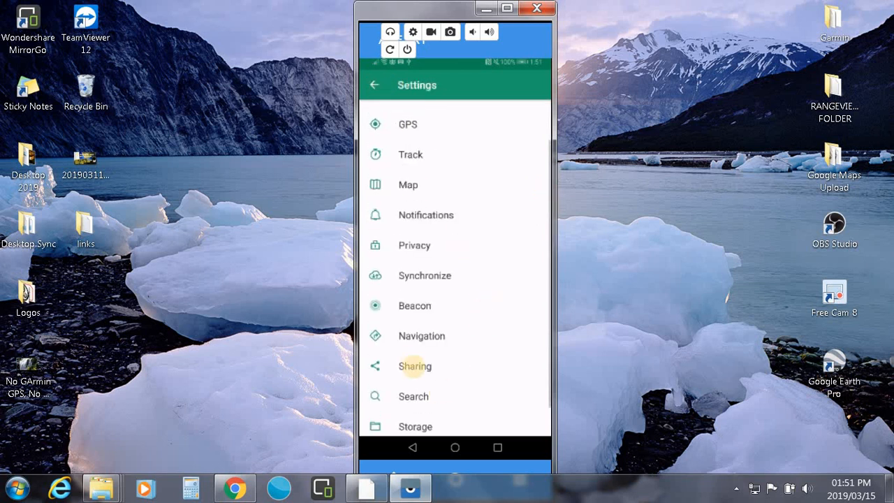
left_click(421, 335)
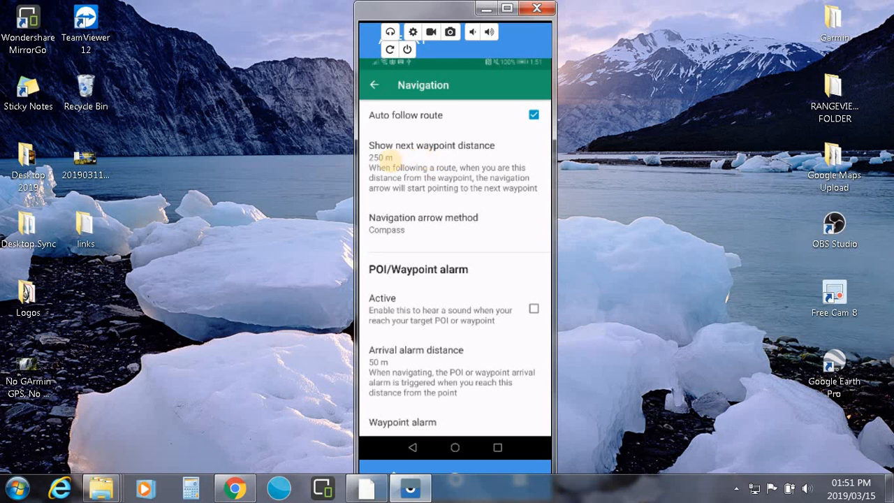
mouse_move(464, 187)
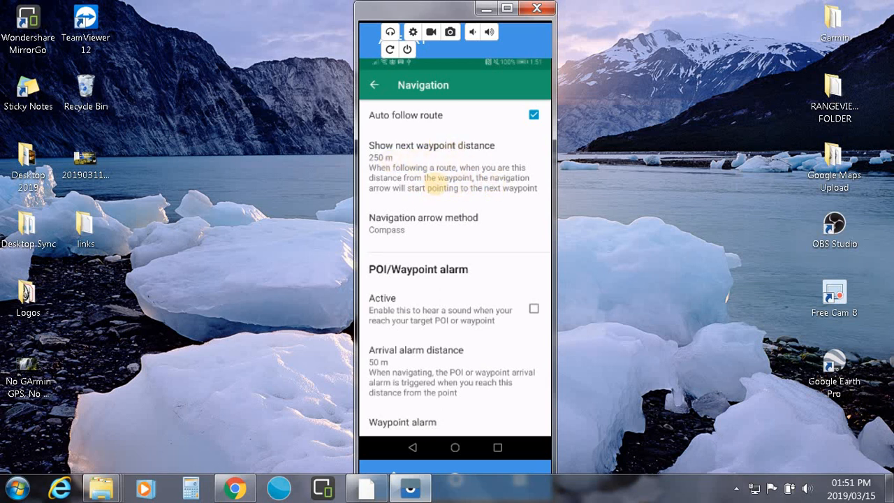
left_click(436, 234)
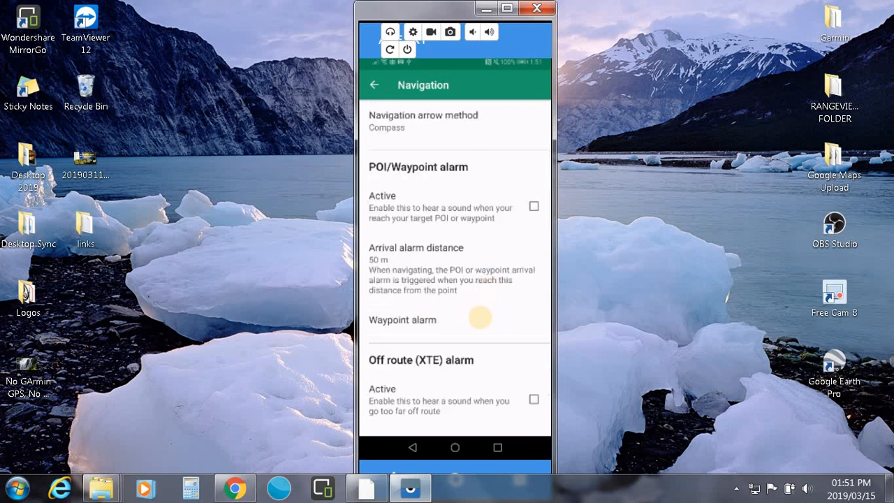
scroll("down", 3)
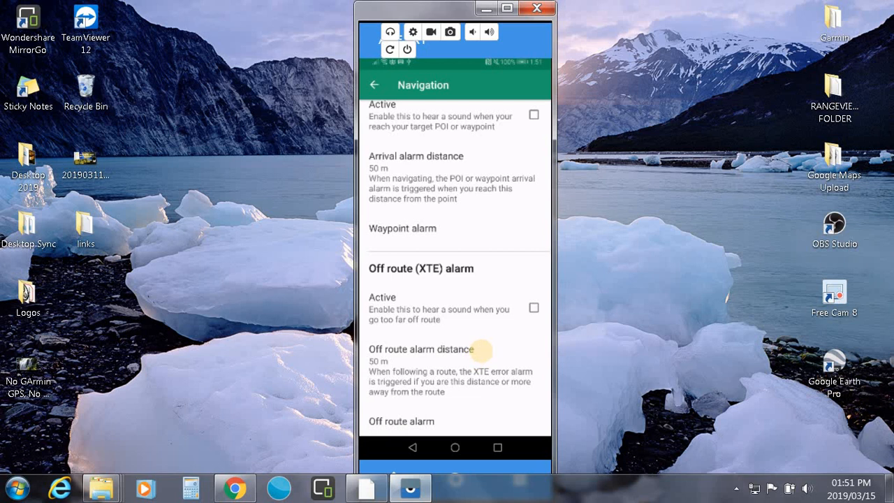
mouse_move(440, 295)
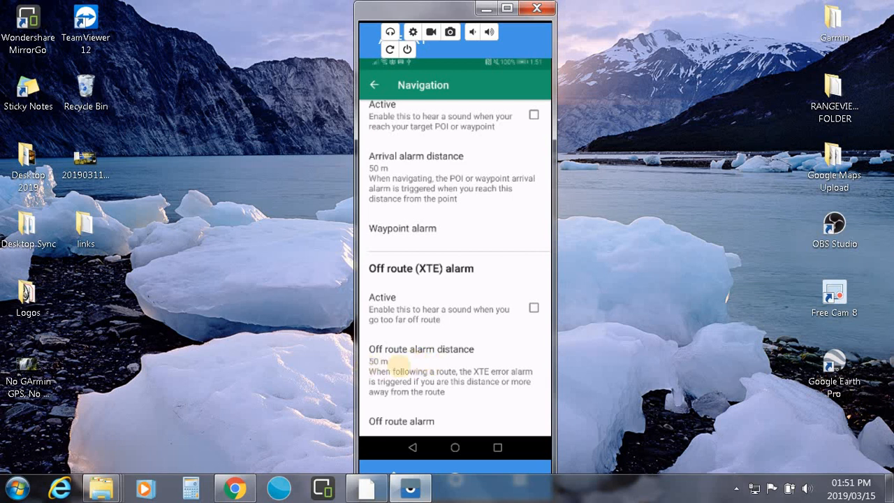
mouse_move(453, 395)
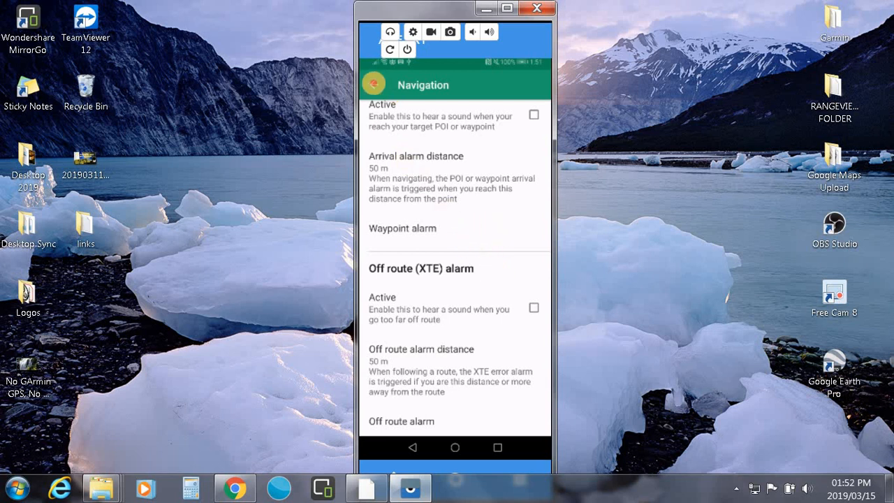
left_click(373, 84)
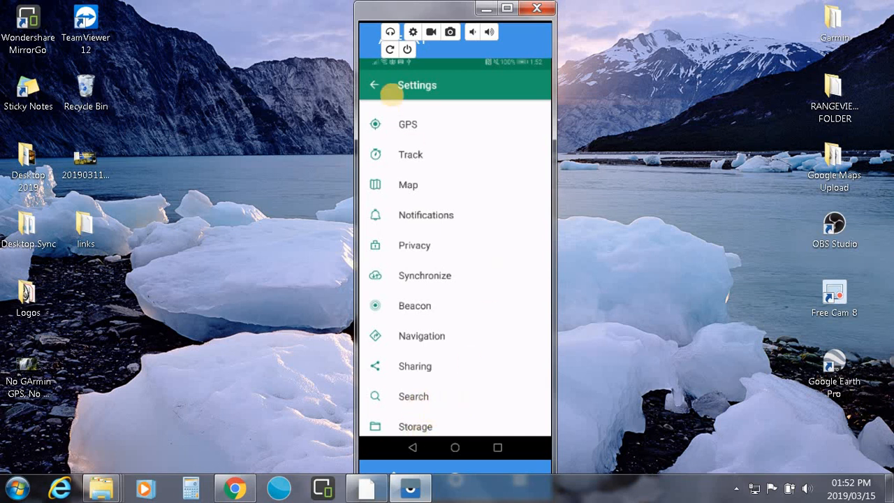
Leave Settings for the map and bring up the Track screen's Trip 1 dashboard.
left_click(374, 84)
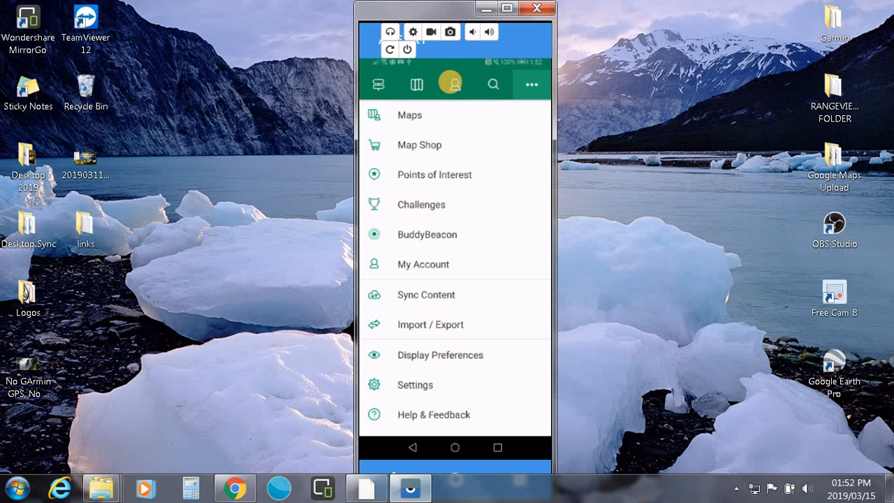
left_click(416, 84)
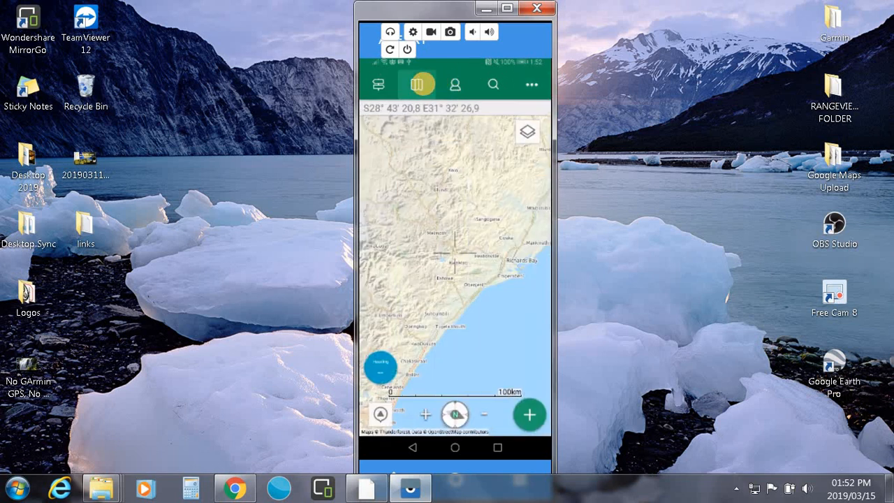
left_click(417, 83)
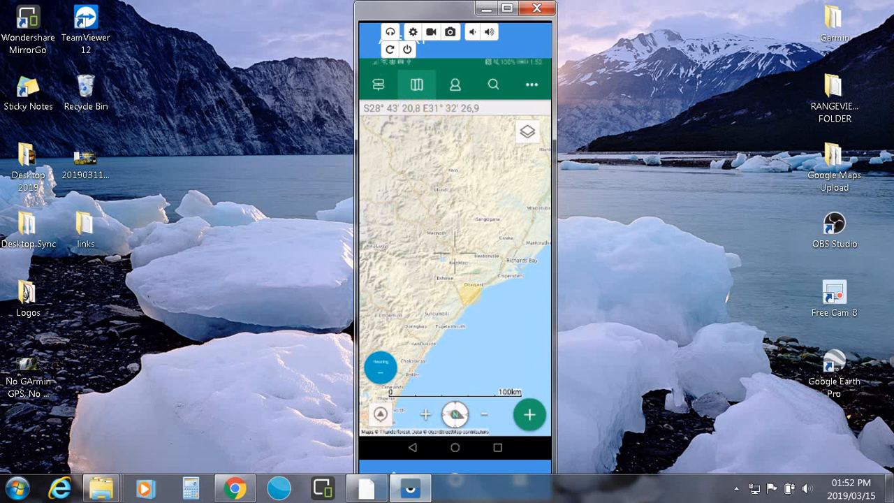
left_click(381, 413)
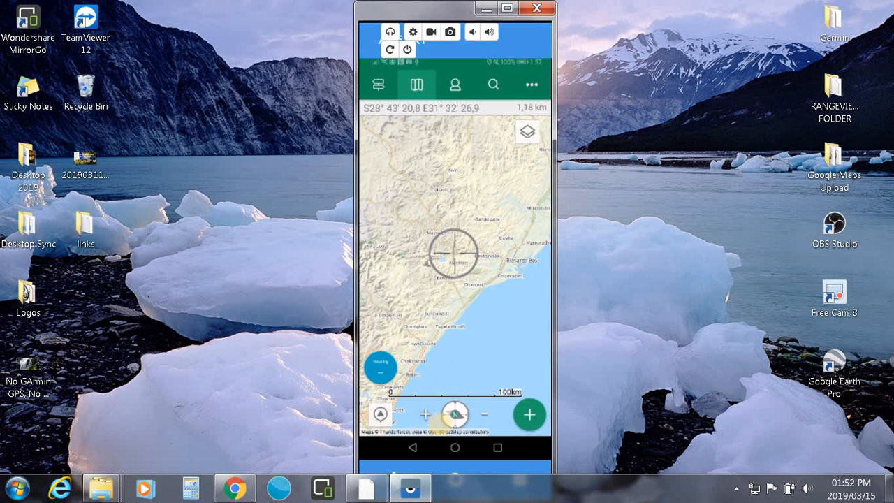
left_click(454, 414)
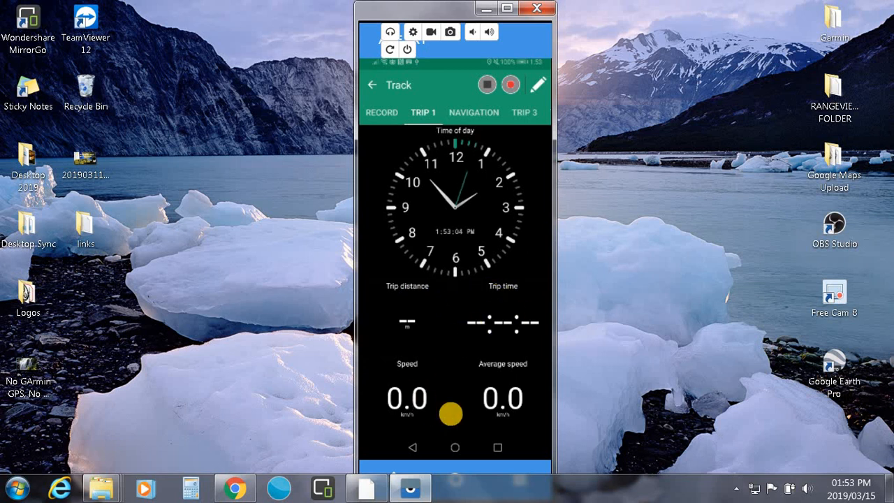
Check the Navigation and Trip 3 dashboards, then go back to the main map.
left_click(474, 113)
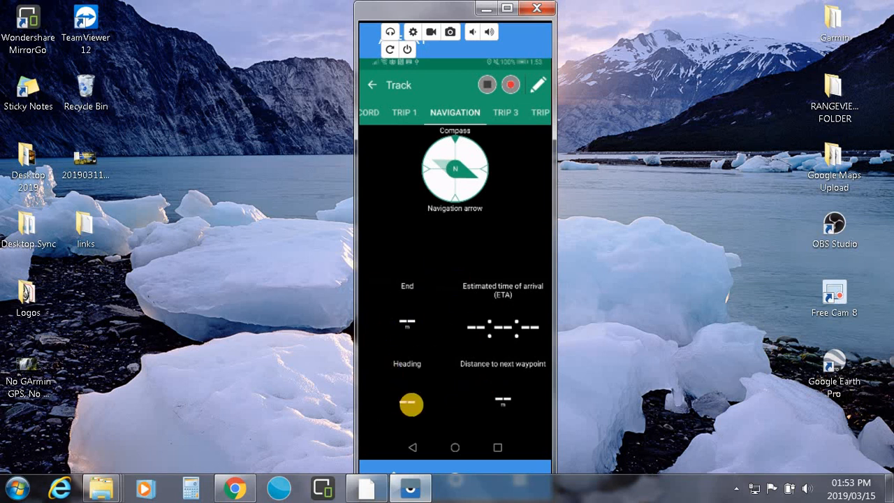
left_click(505, 113)
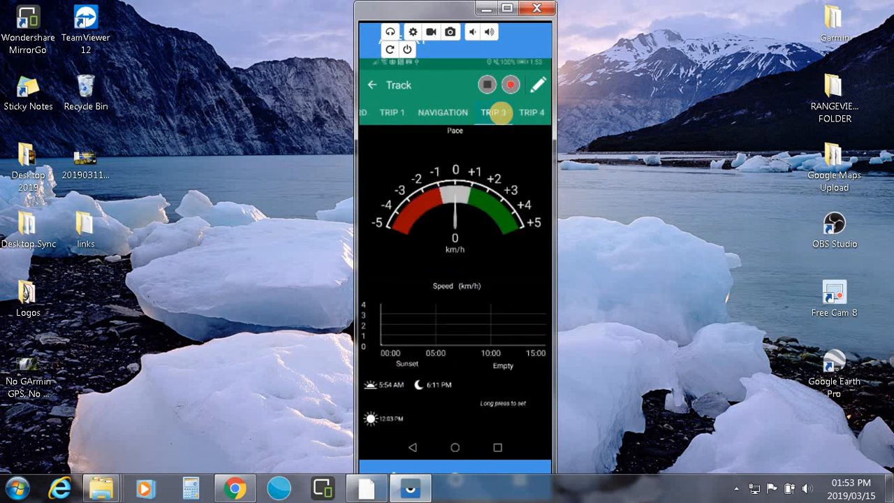
left_click(510, 84)
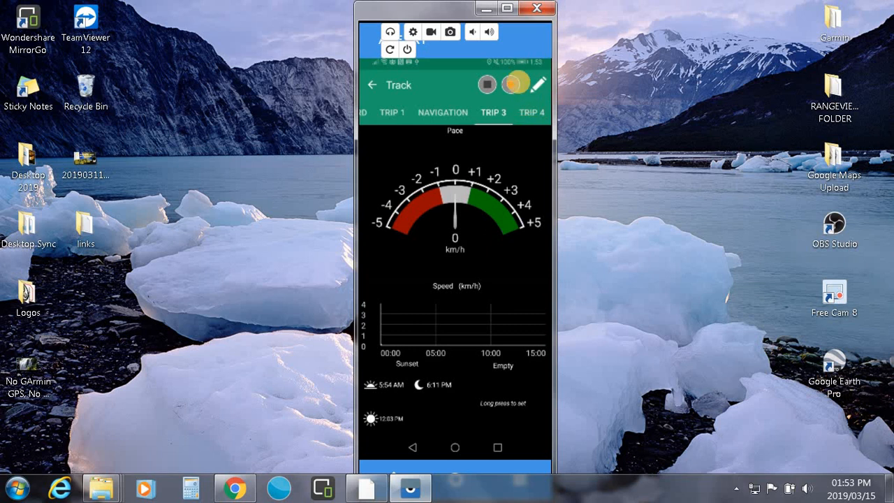
left_click(511, 84)
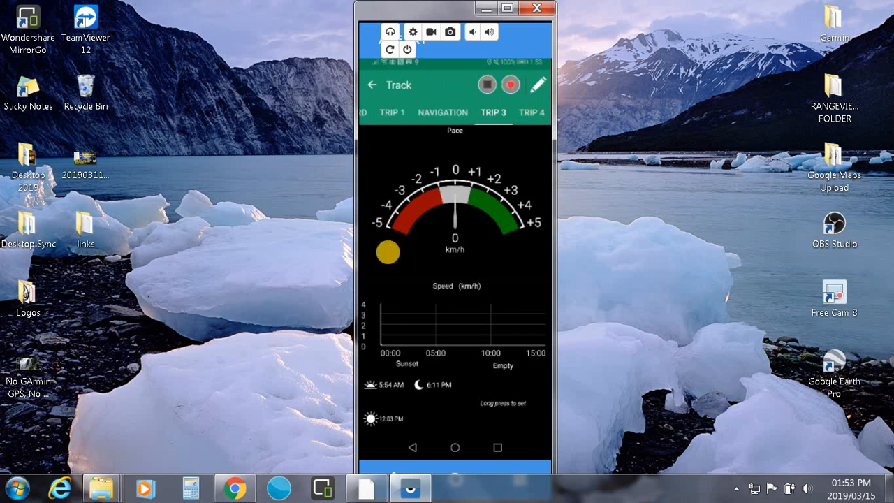
left_click(372, 84)
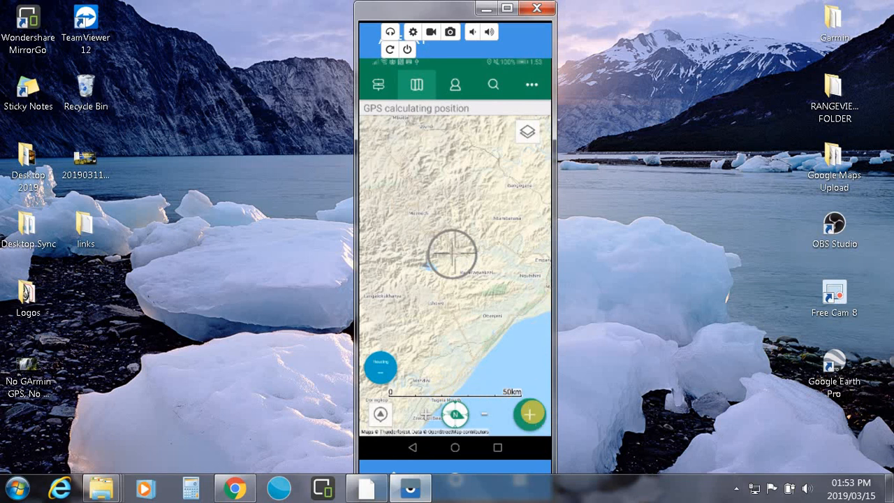
left_click(528, 414)
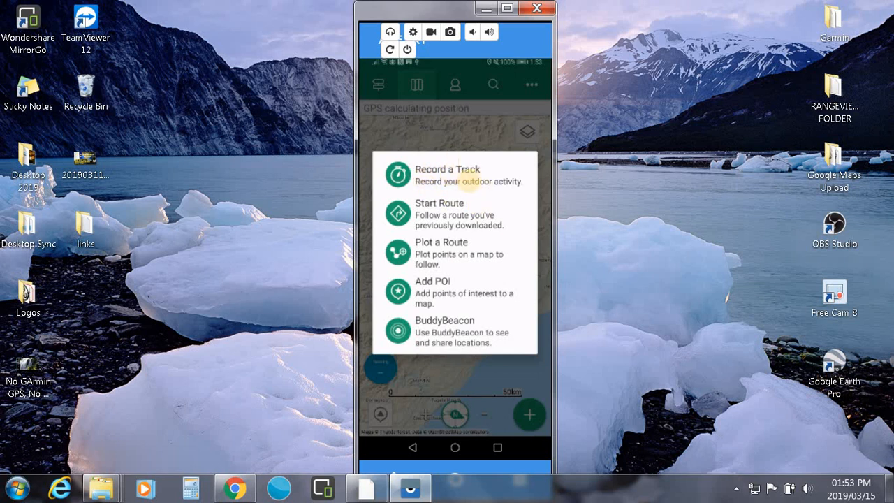
mouse_move(454, 215)
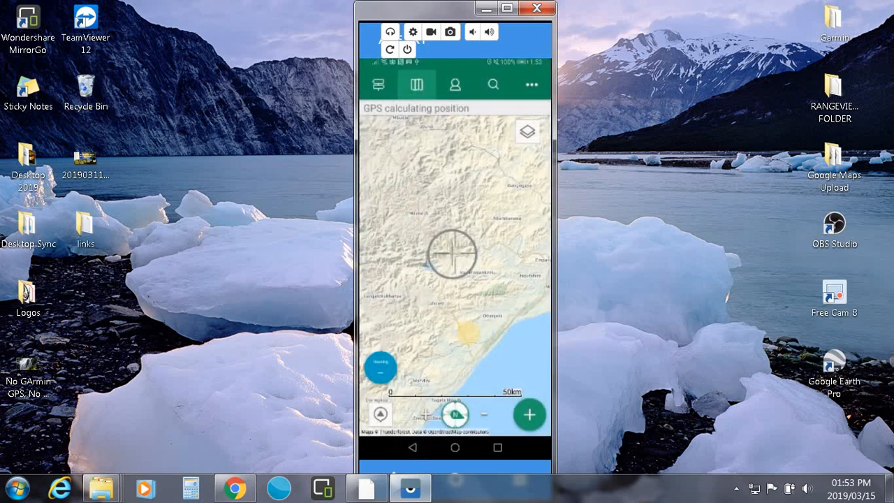
Open the map layers, scroll through the More Maps list, then go back.
left_click(527, 132)
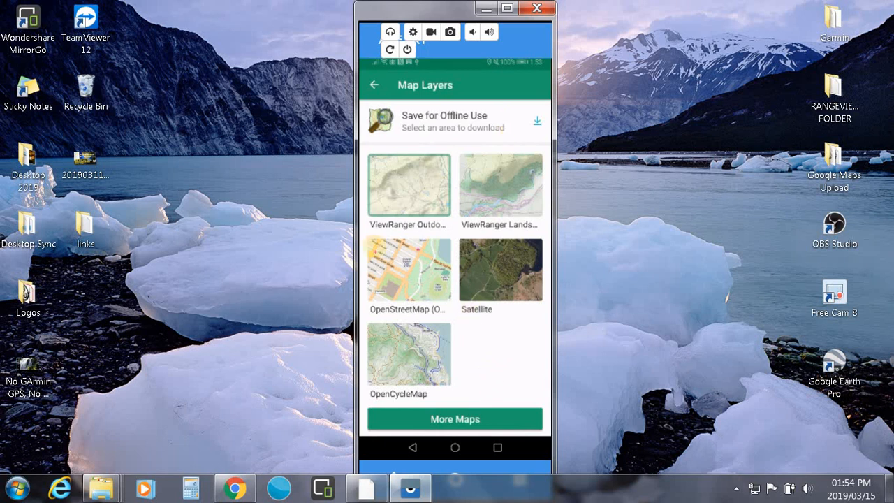
left_click(454, 418)
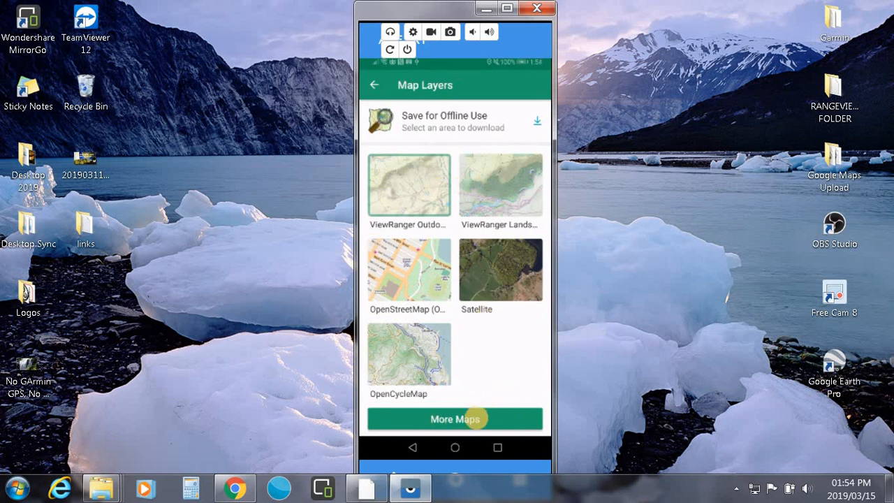
left_click(454, 418)
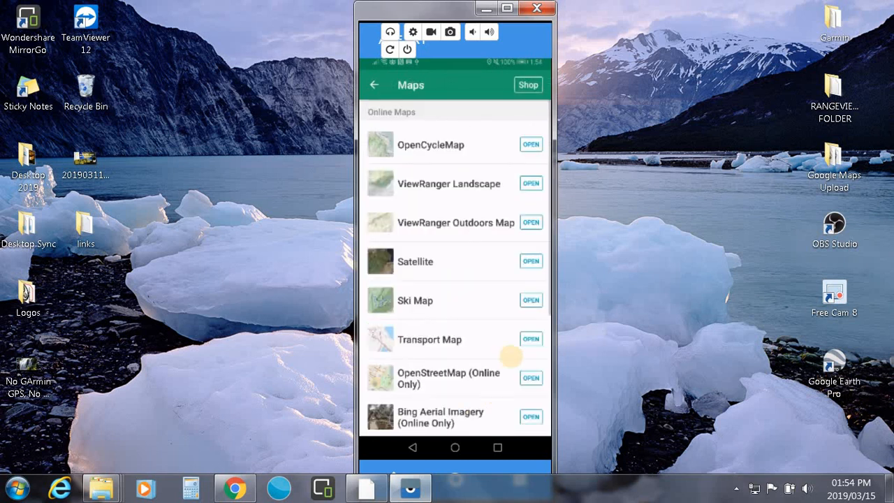
mouse_move(478, 315)
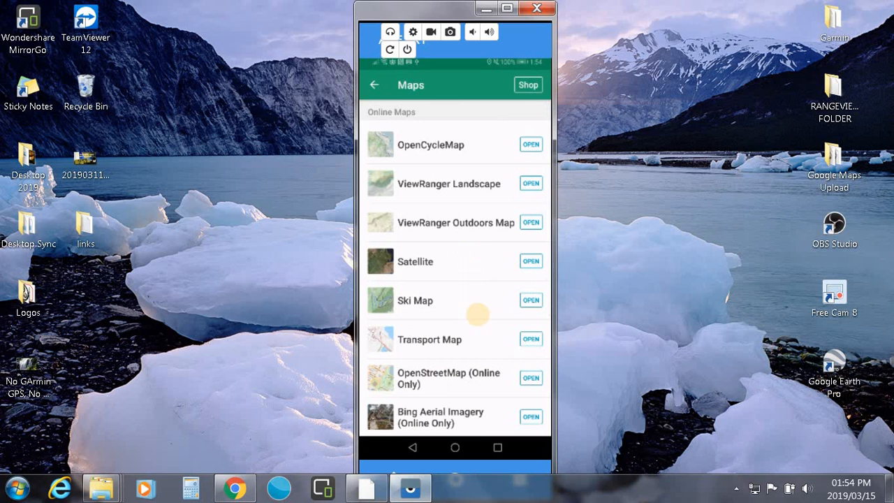
mouse_move(441, 144)
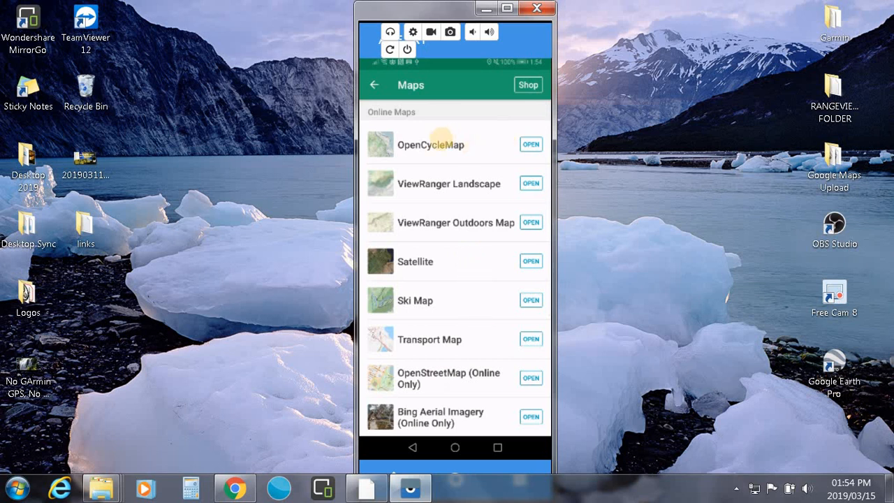
scroll("down", 3)
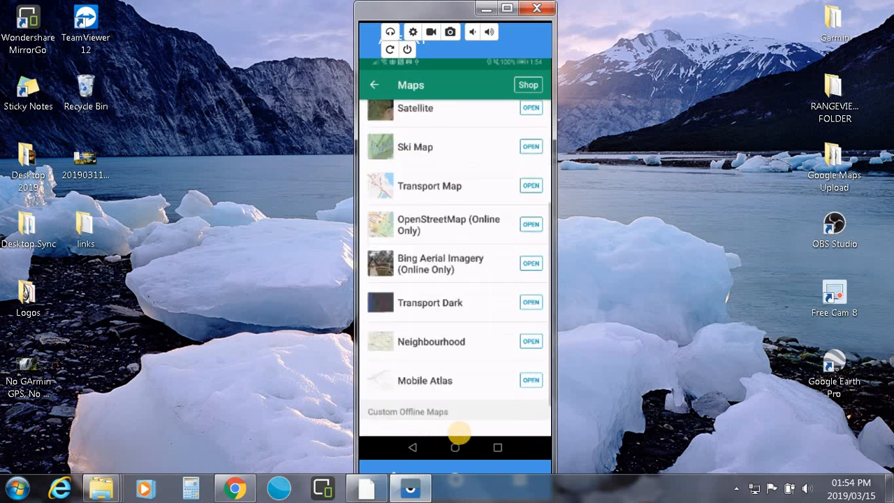
mouse_move(451, 178)
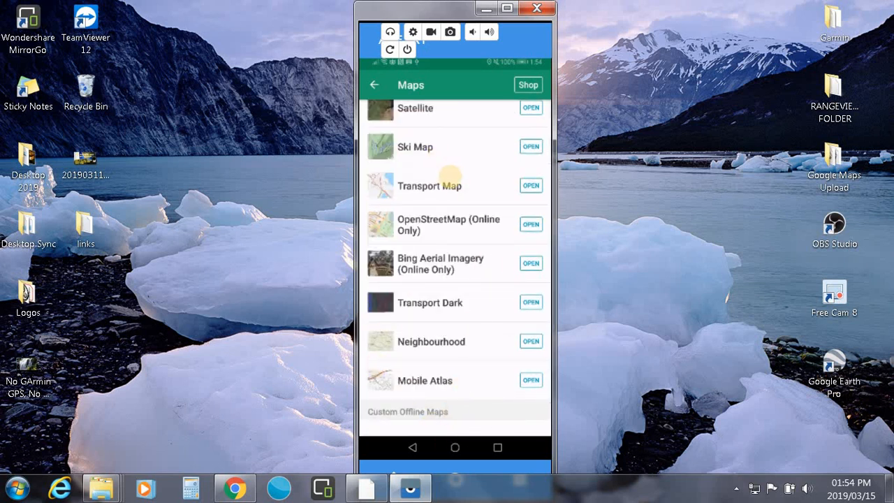
scroll("up", 3)
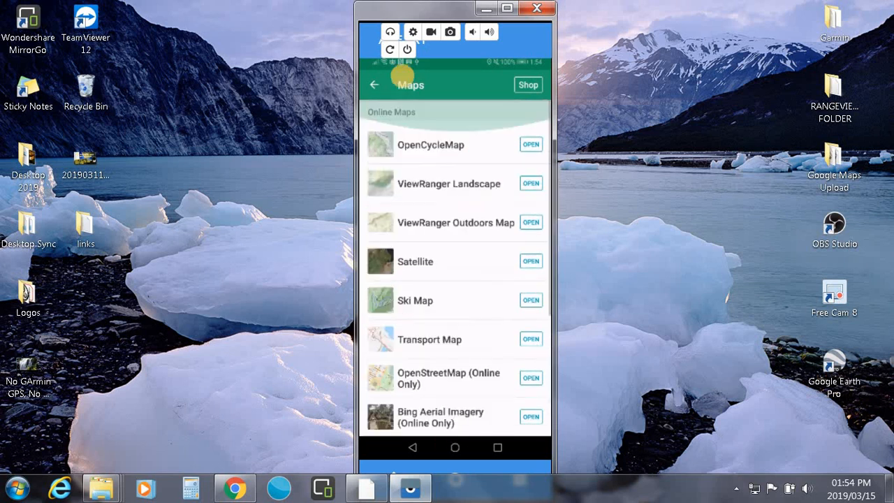
left_click(374, 84)
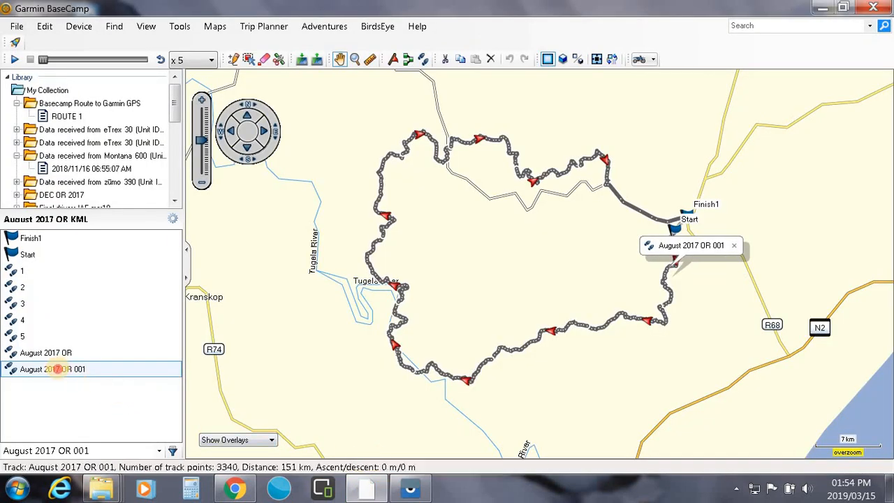
Open the August 2017 OR 001 track, showing 3,340 points over 151 km.
double_click(52, 368)
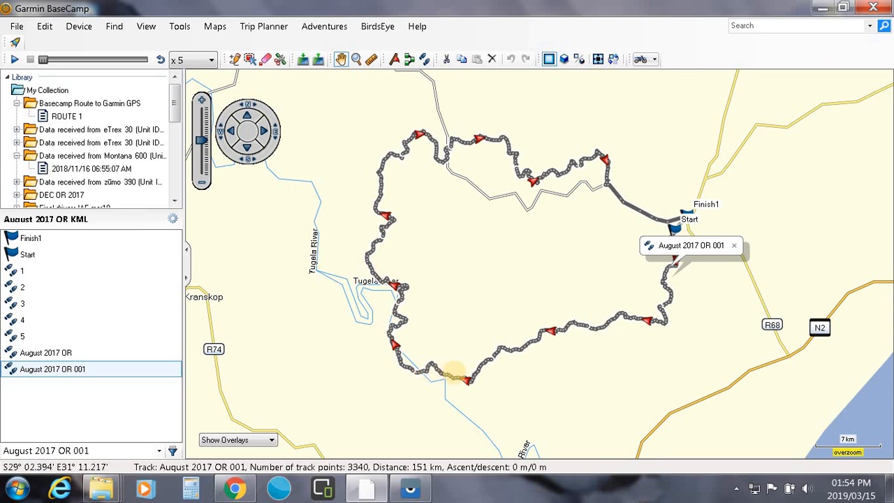
mouse_move(457, 375)
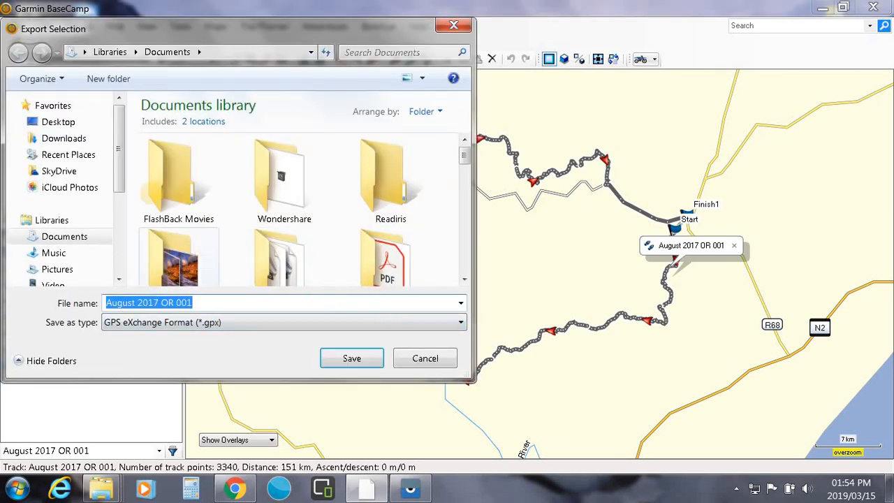
Save the GPX into Desktop's RANGEVIEWER FOLDER, confirming replacement of the existing file.
scroll("down", 3)
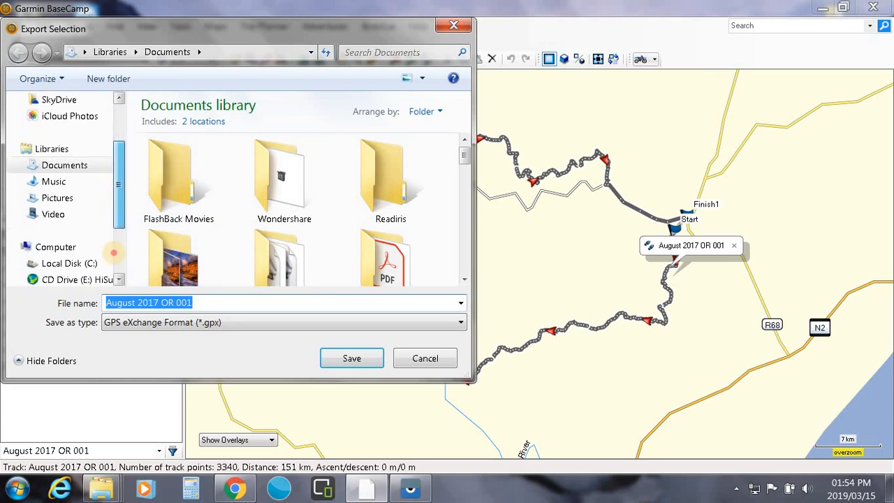
scroll("down", 3)
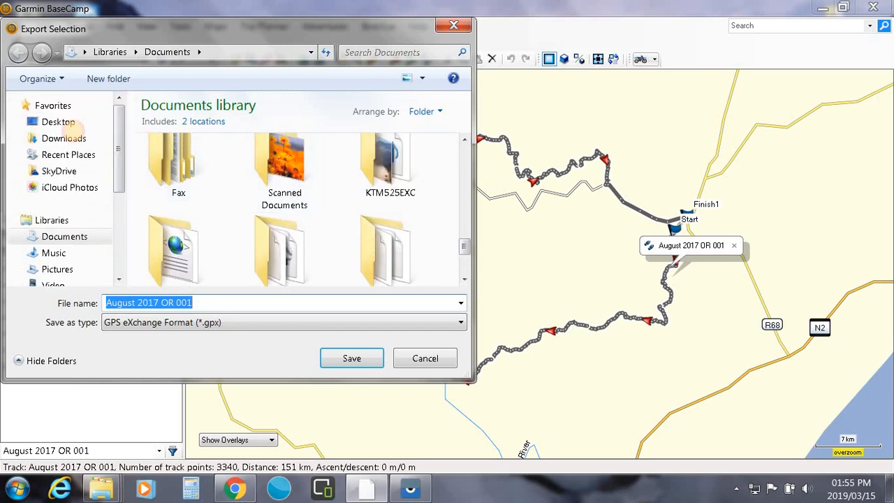
left_click(58, 121)
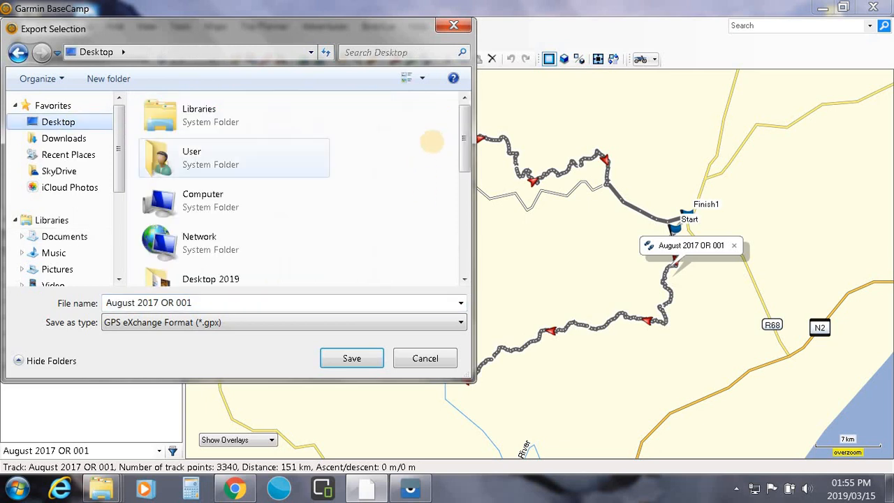
scroll("down", 3)
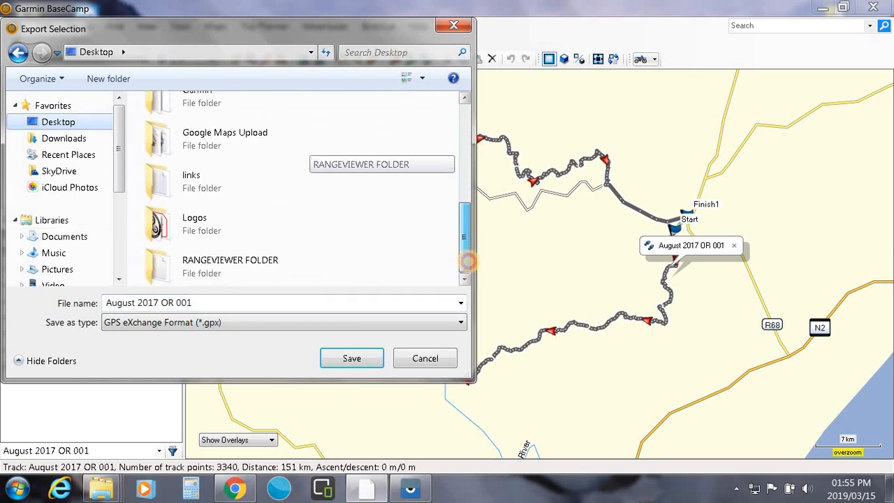
mouse_move(250, 259)
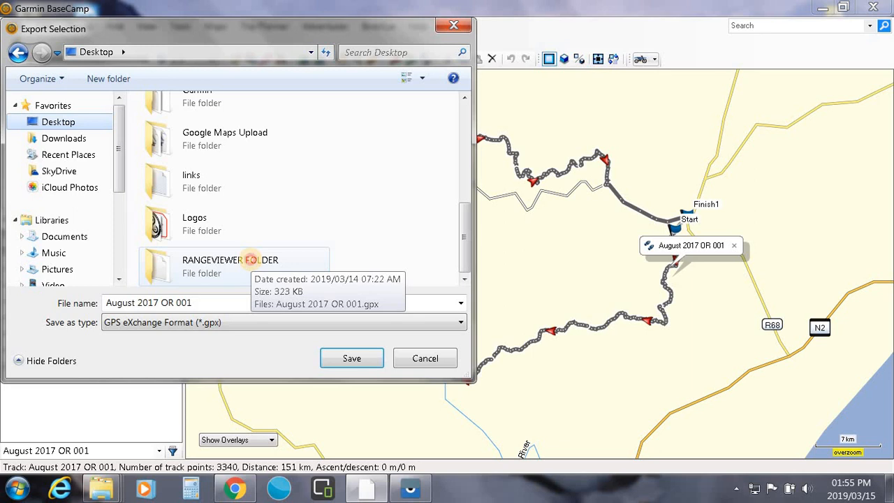
double_click(229, 265)
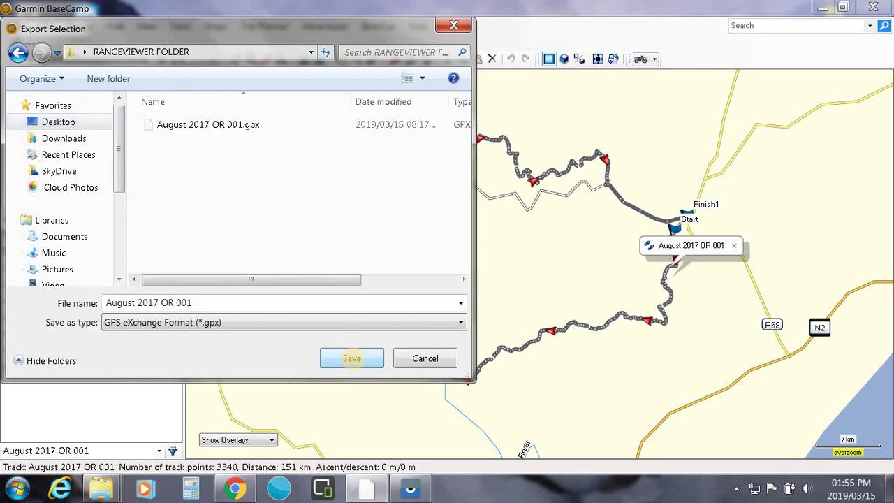
left_click(352, 357)
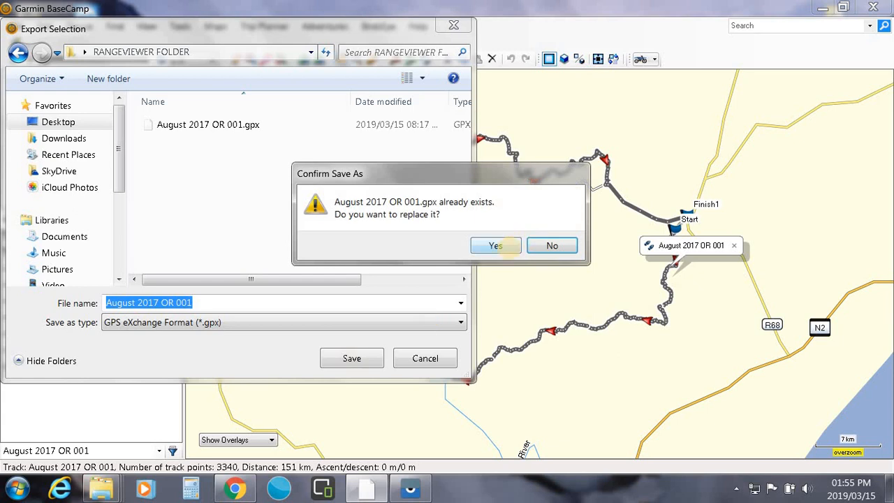
left_click(495, 245)
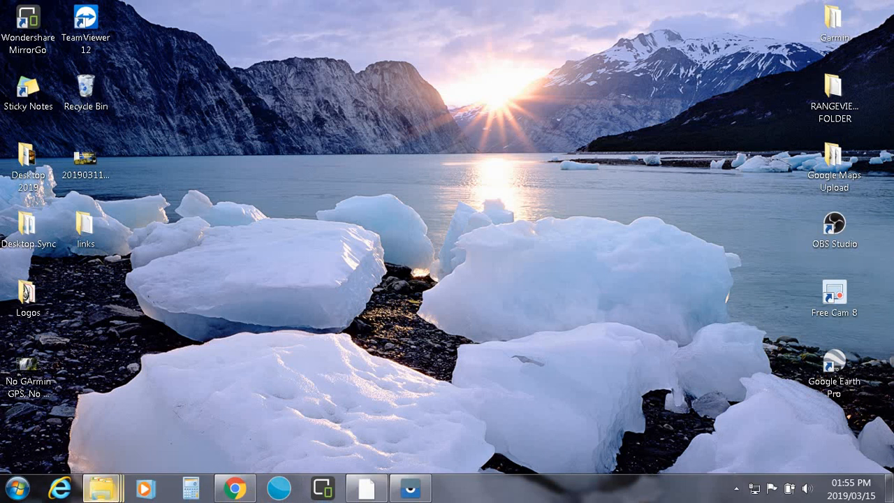
Drag August 2017 OR 001.gpx from Desktop's RANGEVIEWER FOLDER onto the HUAWEI P20 lite Download folder.
left_click(102, 487)
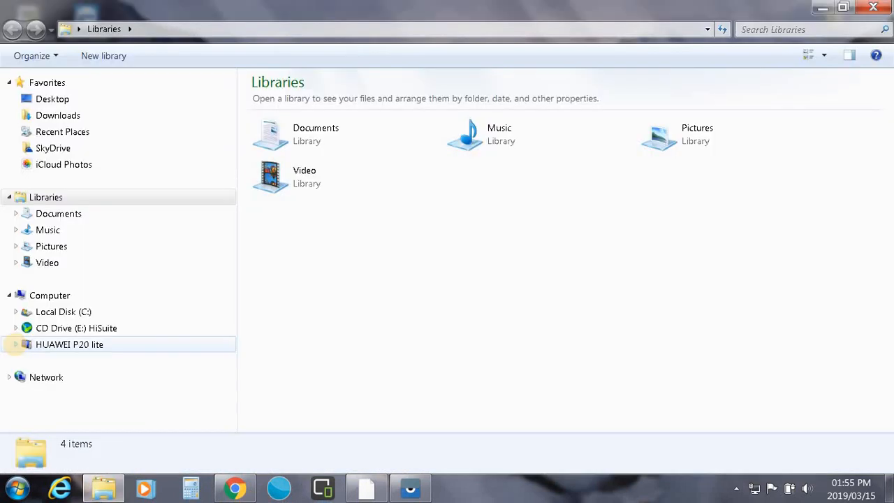
left_click(15, 344)
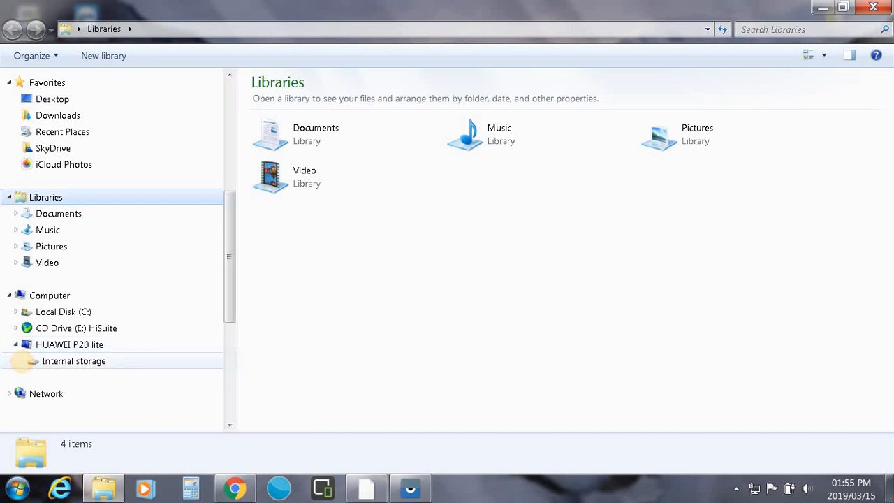
scroll("down", 3)
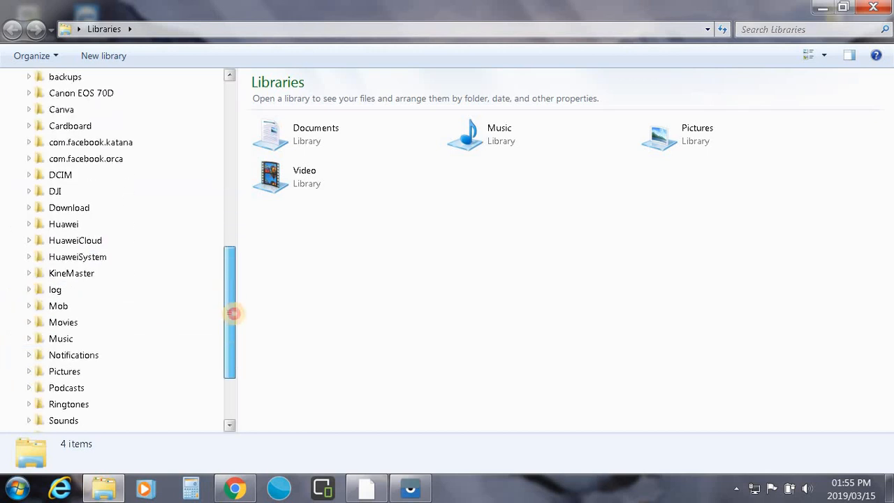
scroll("up", 3)
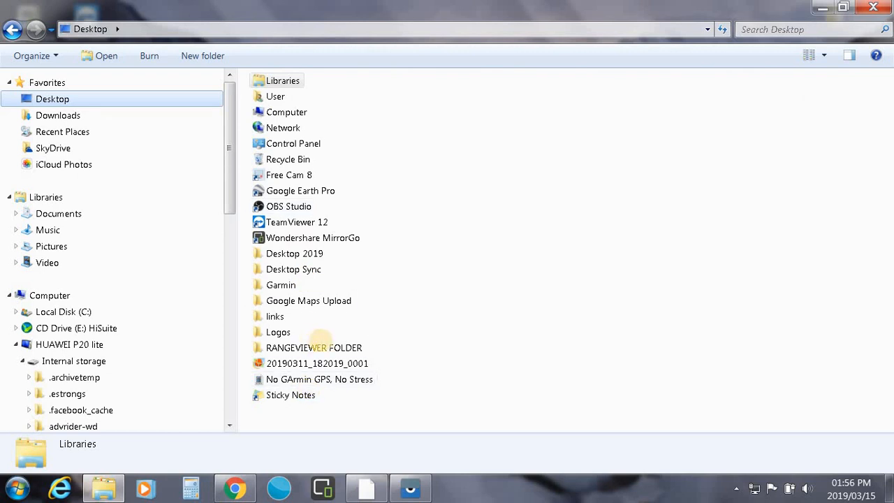
left_click(314, 347)
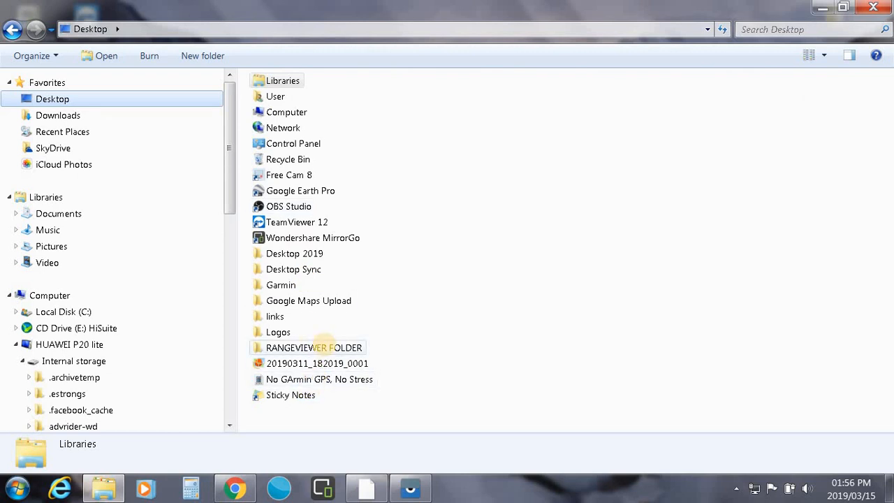
double_click(314, 347)
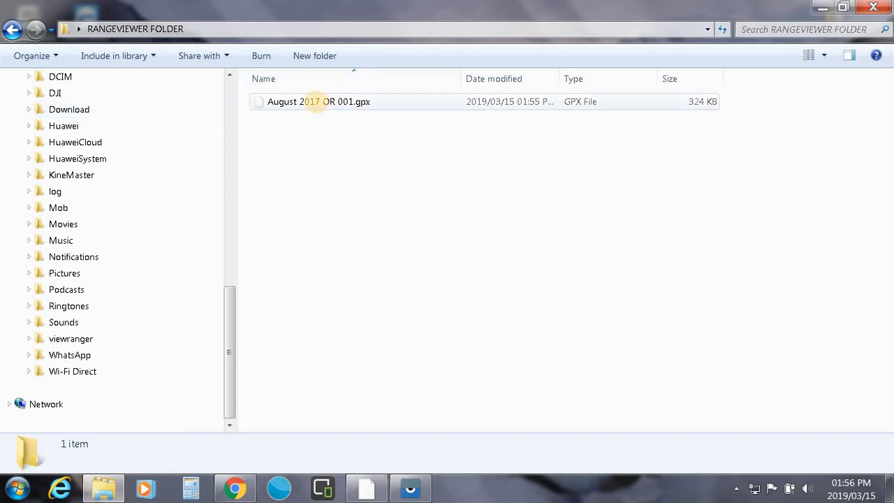
left_click_drag(319, 101, 138, 109)
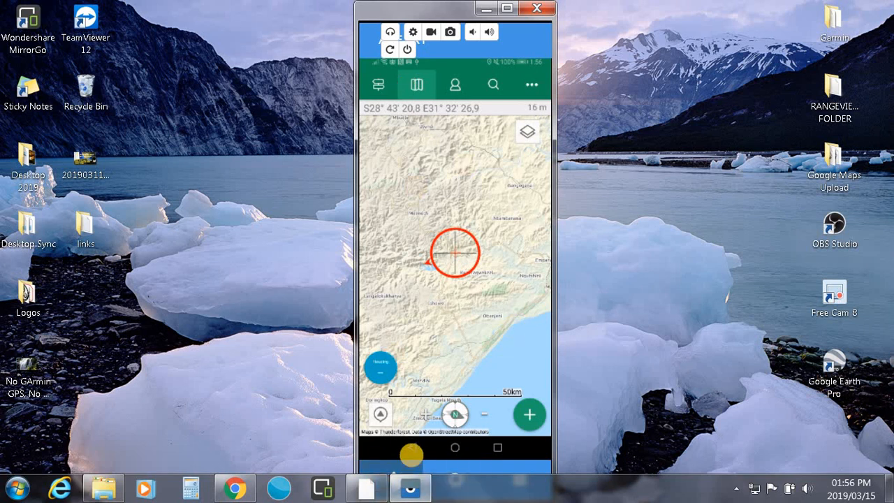
Go to the phone's home screen, launch Files, and open Downloads and favourites.
left_click(454, 447)
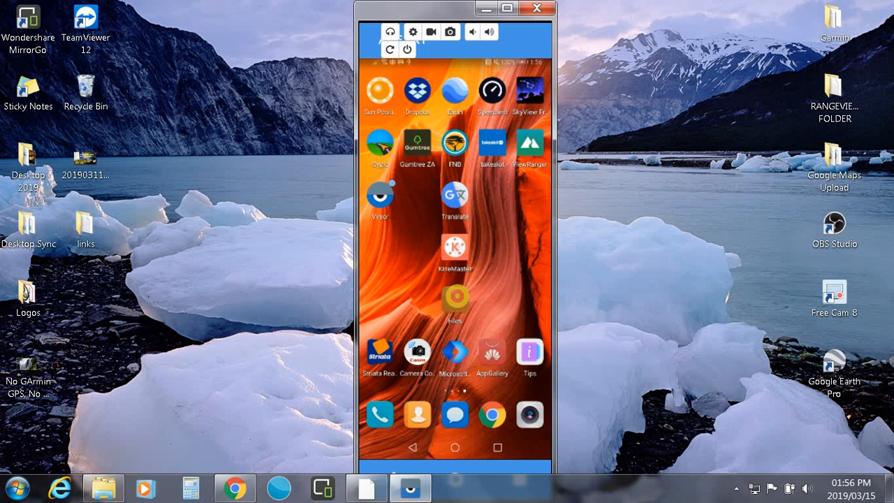
left_click(454, 297)
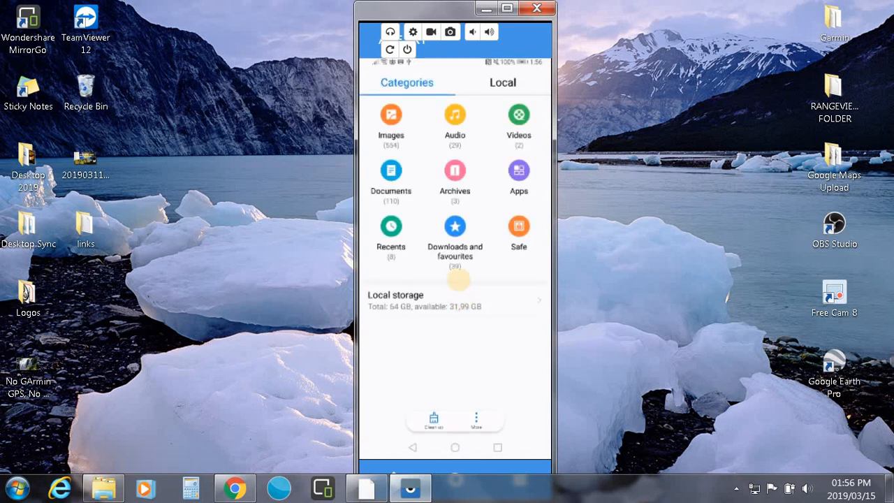
left_click(454, 234)
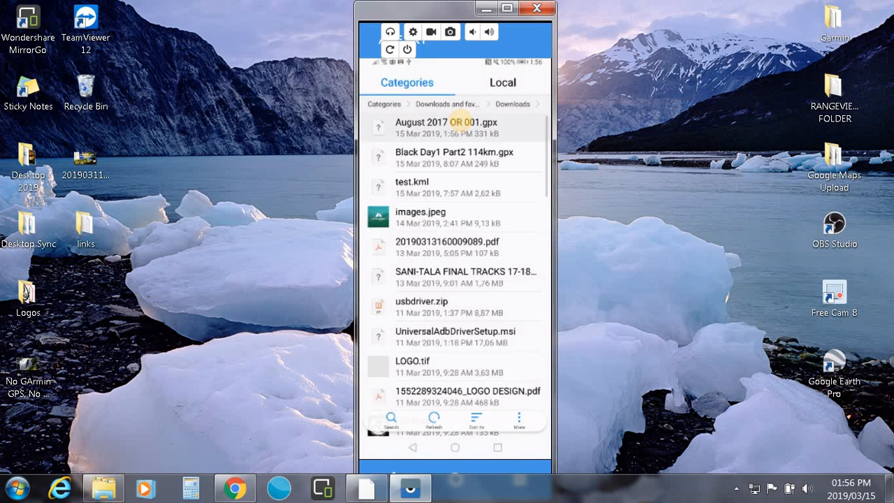
Open August 2017 OR 001.gpx with ViewRanger GPS, confirm the import, and dismiss the completion message.
left_click(447, 122)
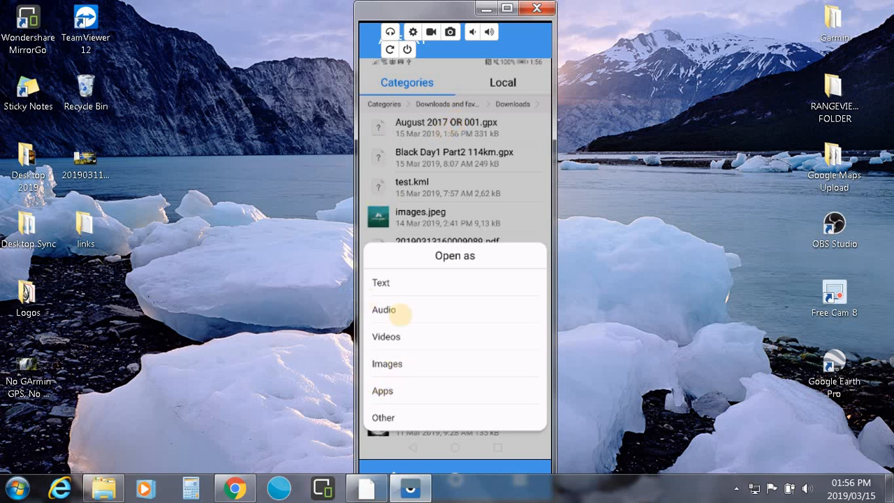
mouse_move(383, 390)
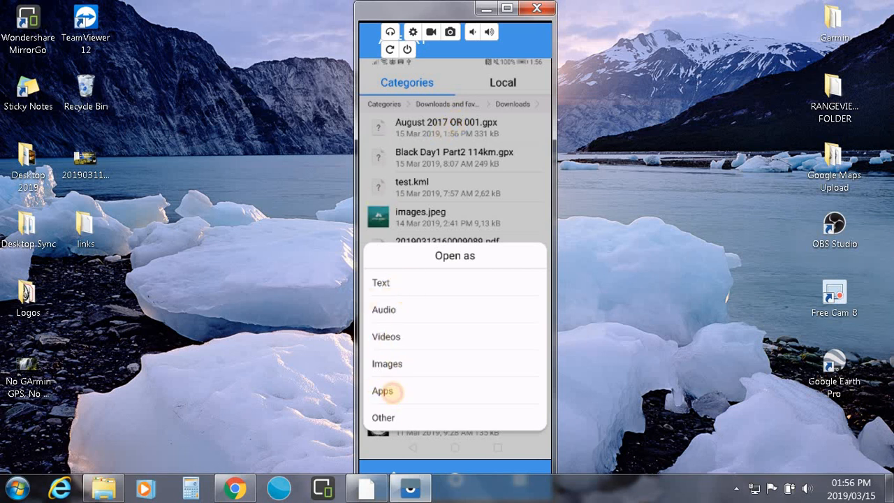
left_click(382, 391)
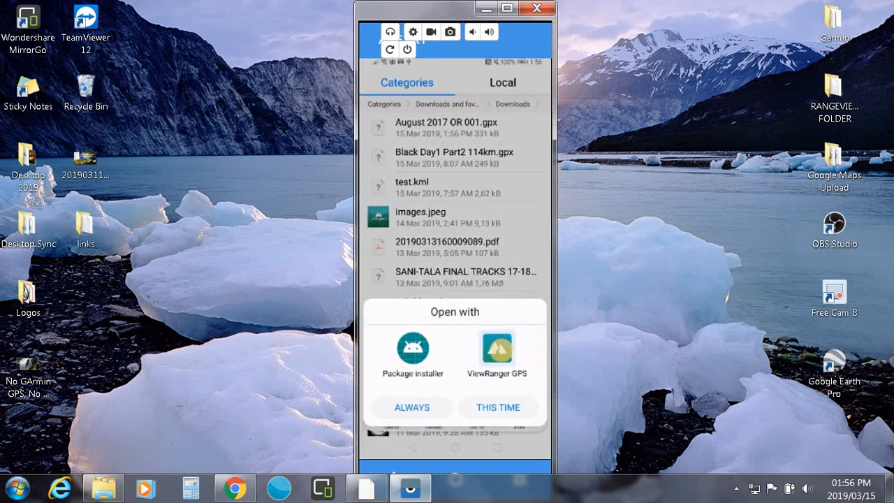
left_click(497, 407)
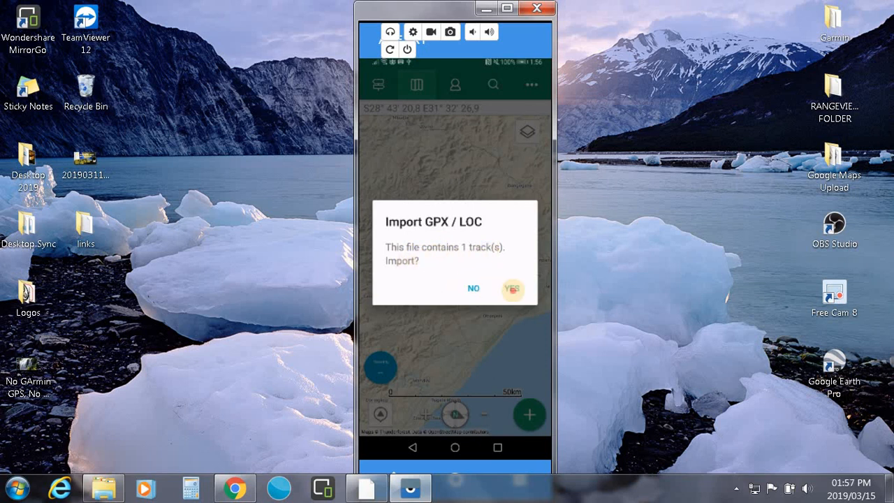
left_click(512, 288)
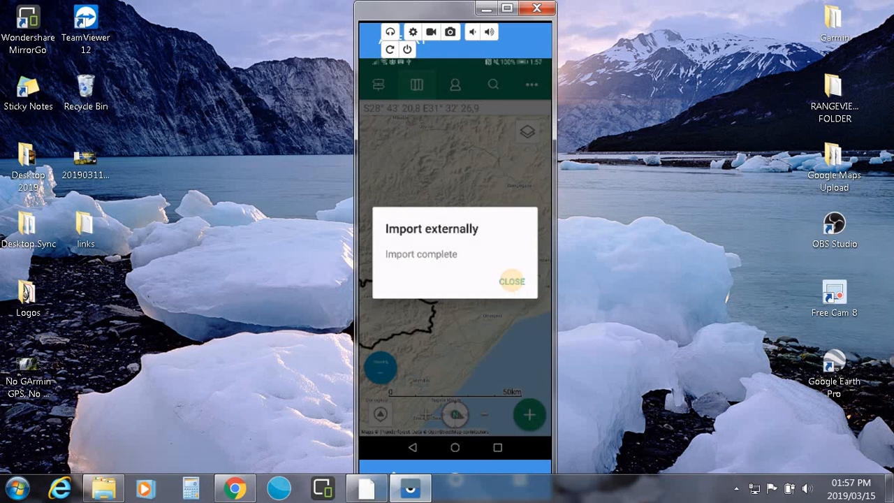
left_click(511, 281)
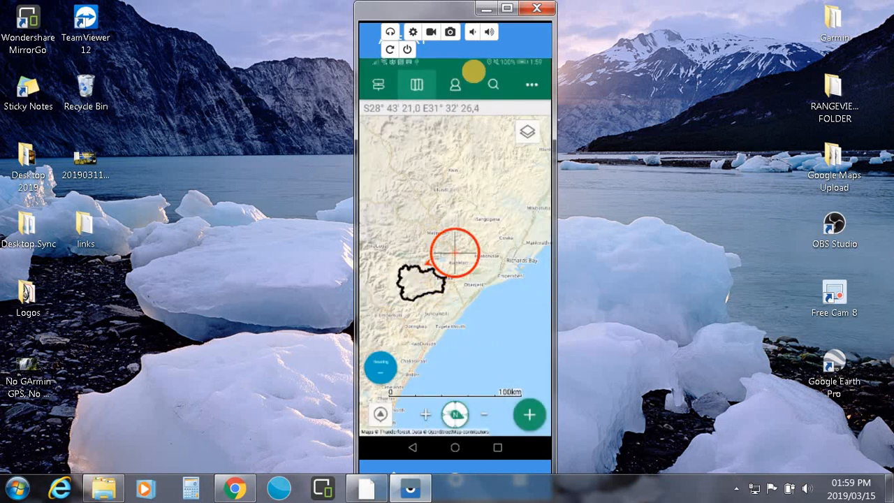
Open the August 2017 OR 001 track from the profile's Tracks list and scroll to OPTIONS.
left_click(454, 84)
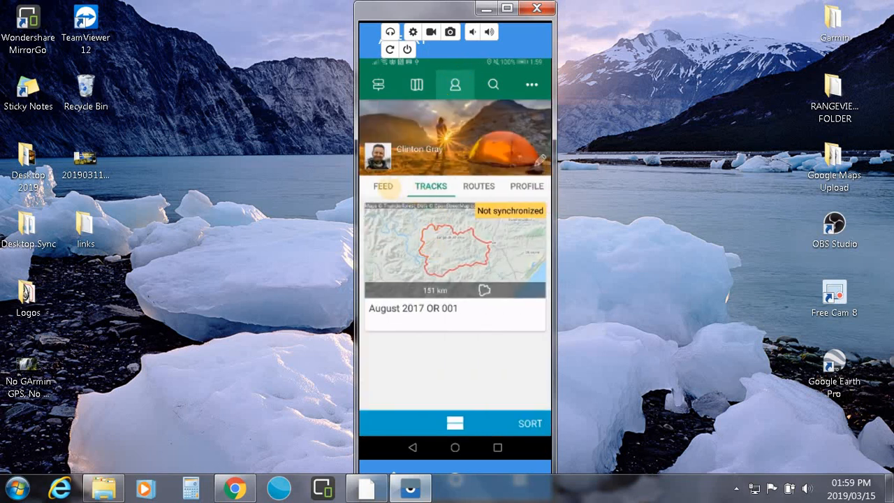
left_click(452, 342)
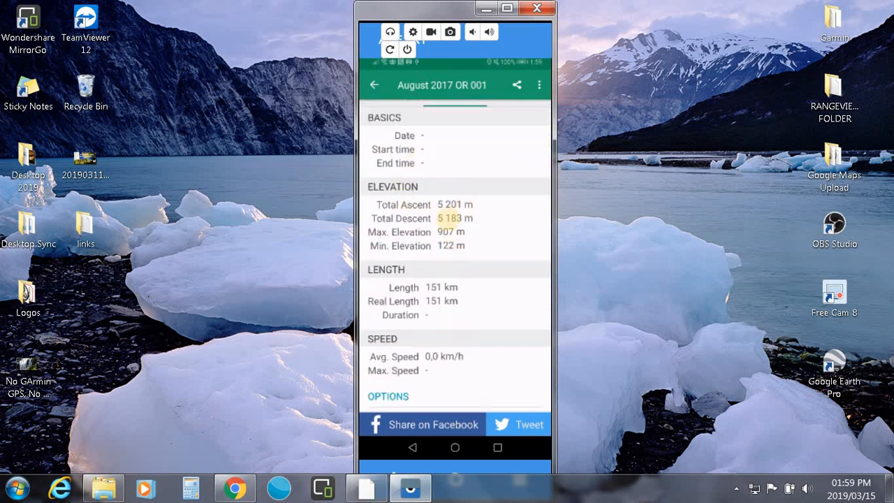
scroll("down", 3)
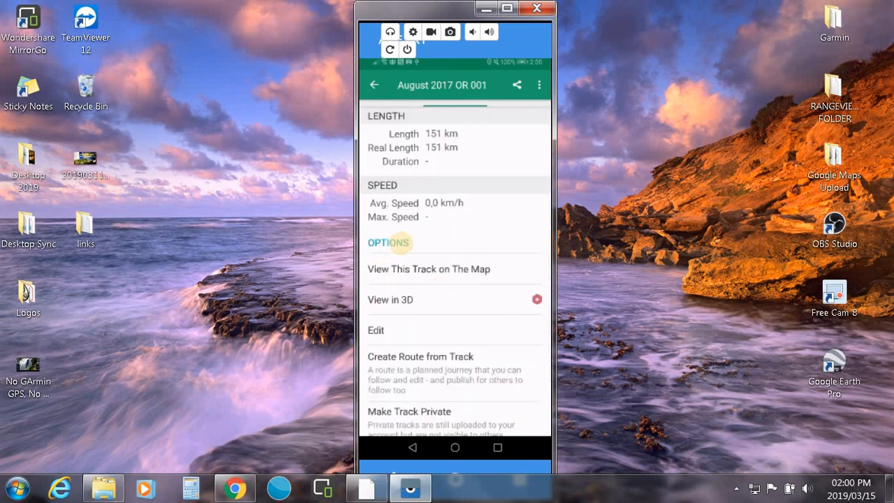
scroll("down", 3)
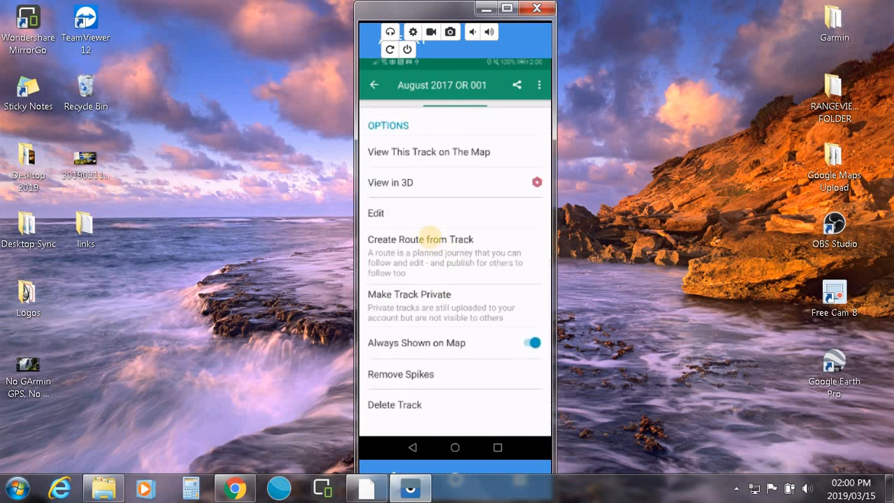
Create a route from the track with tolerance 10, view it, and start the route.
left_click(421, 238)
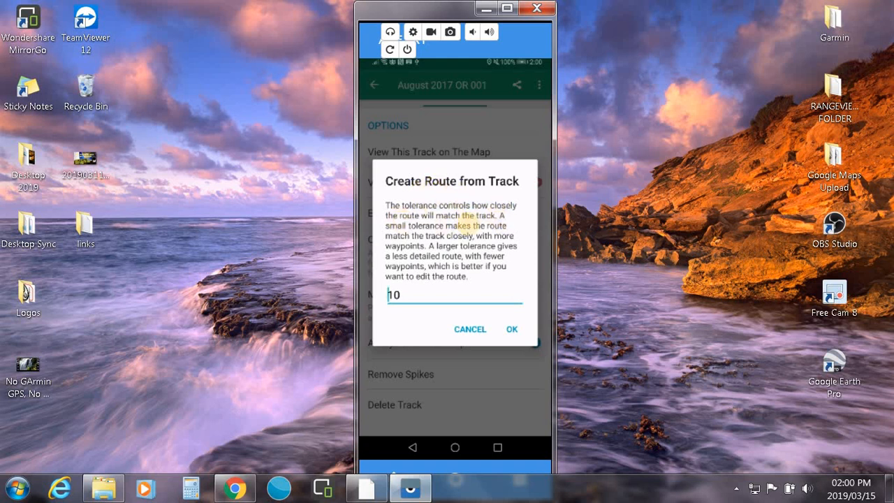
left_click(511, 328)
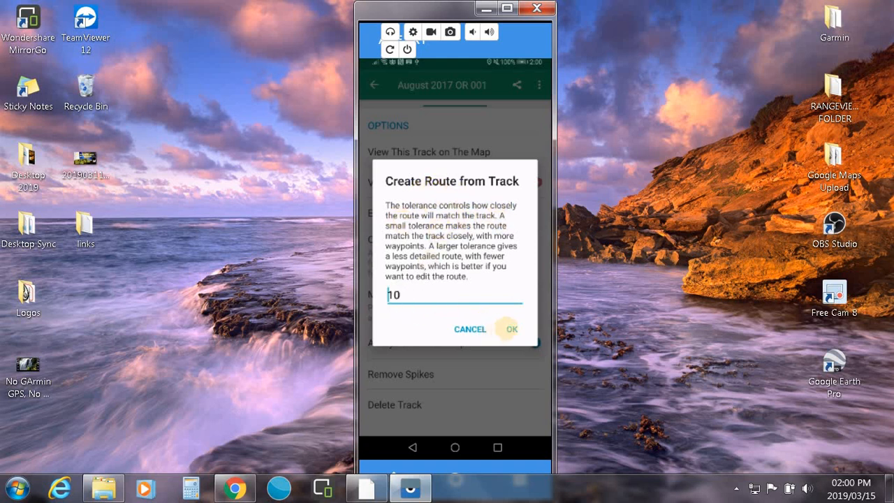
left_click(511, 328)
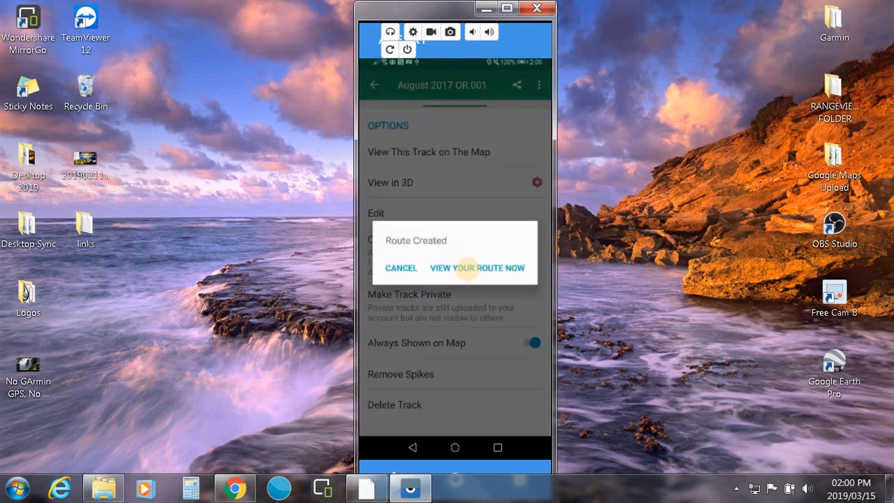
left_click(476, 268)
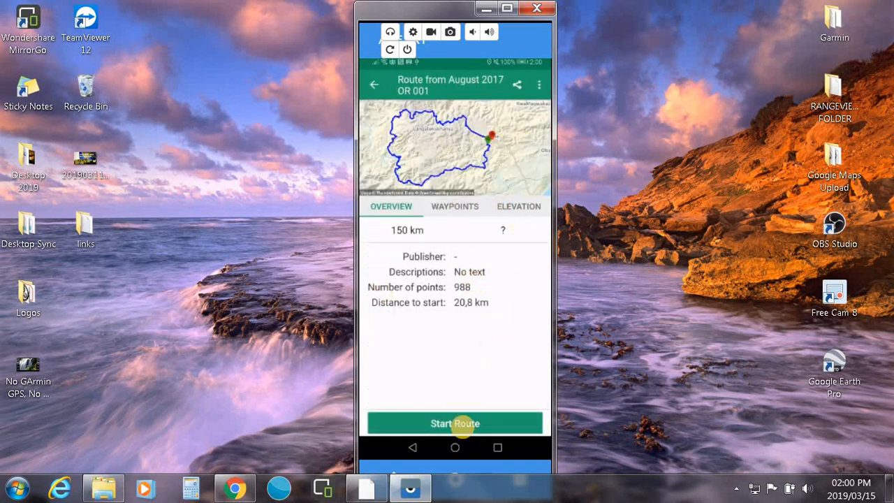
left_click(455, 423)
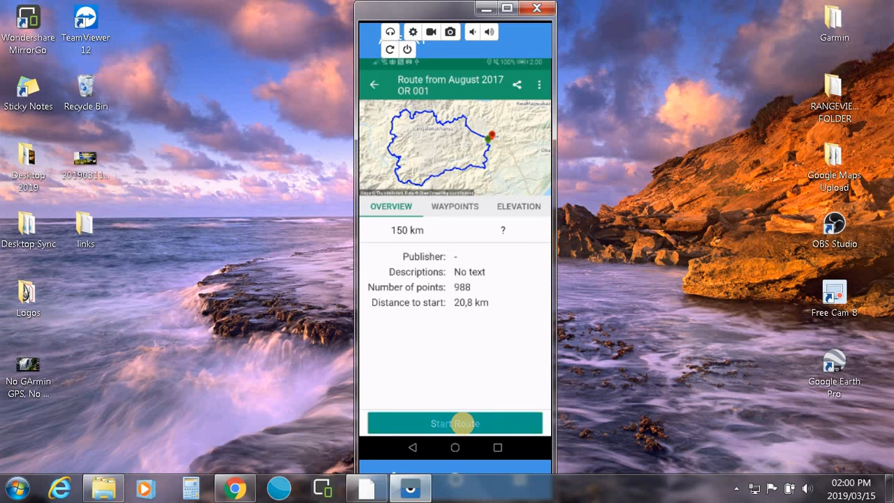
left_click(454, 422)
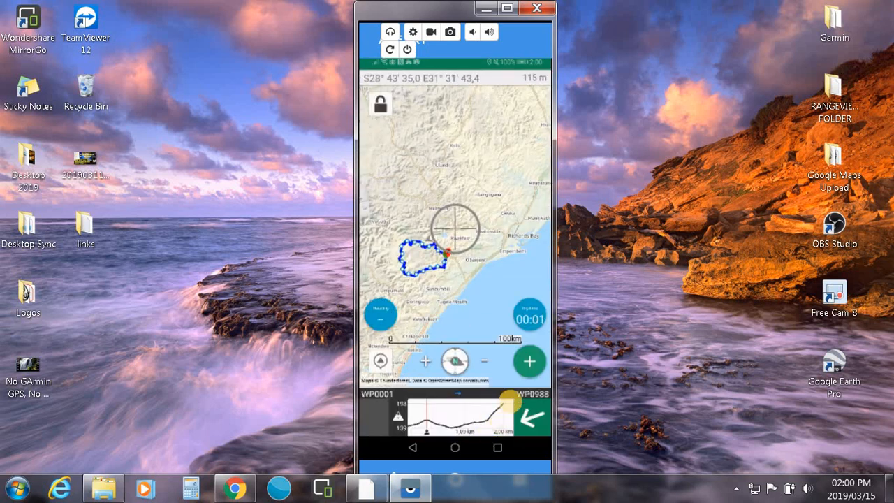